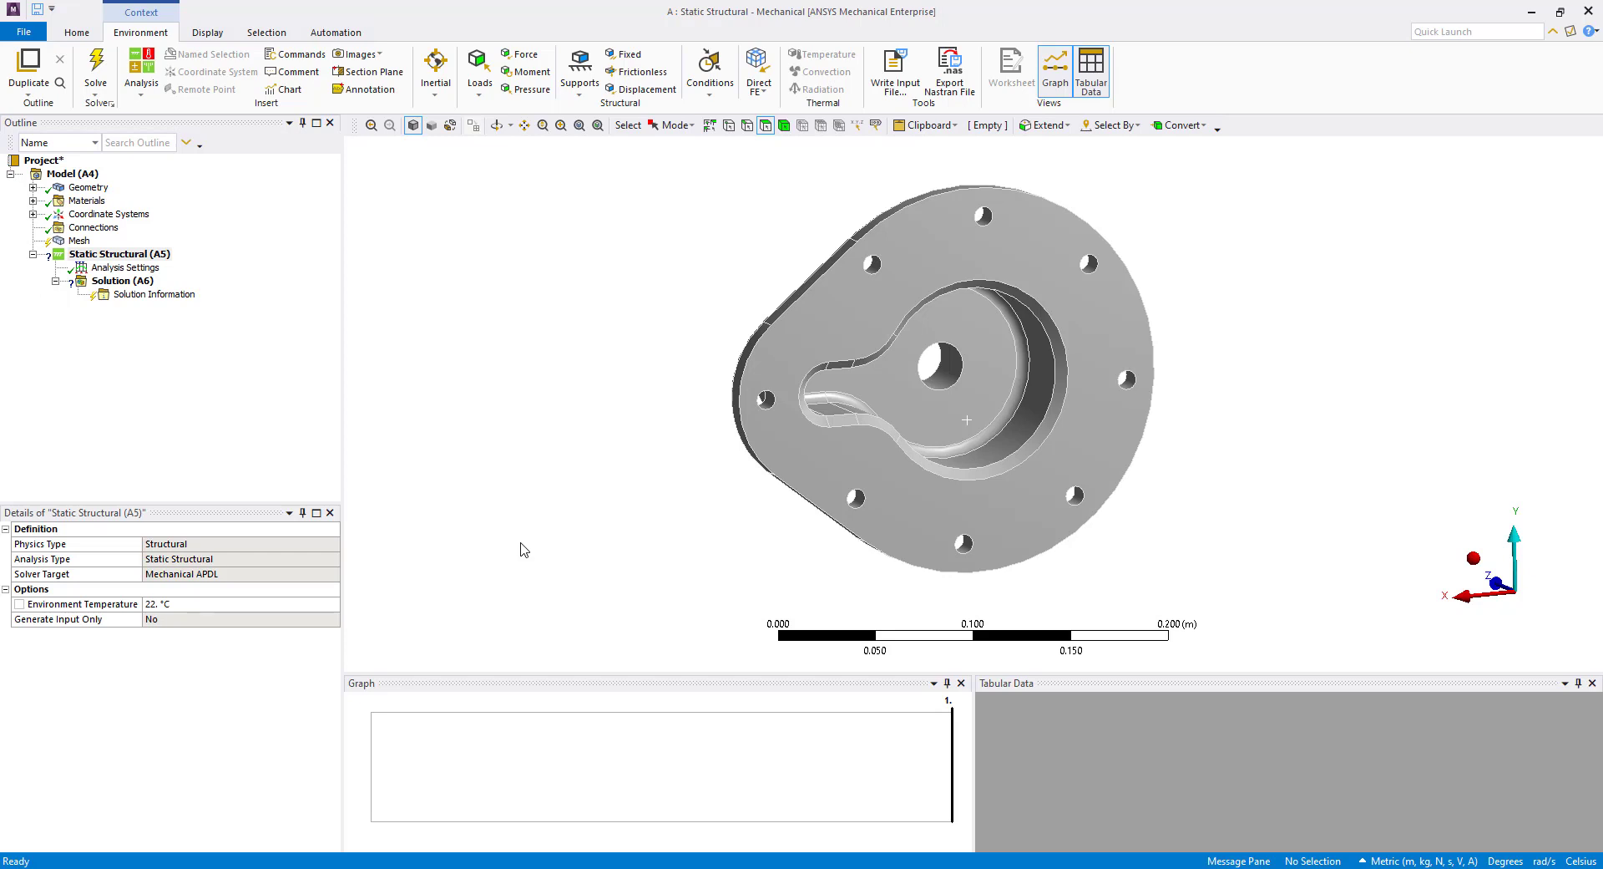
mouse_move(527, 571)
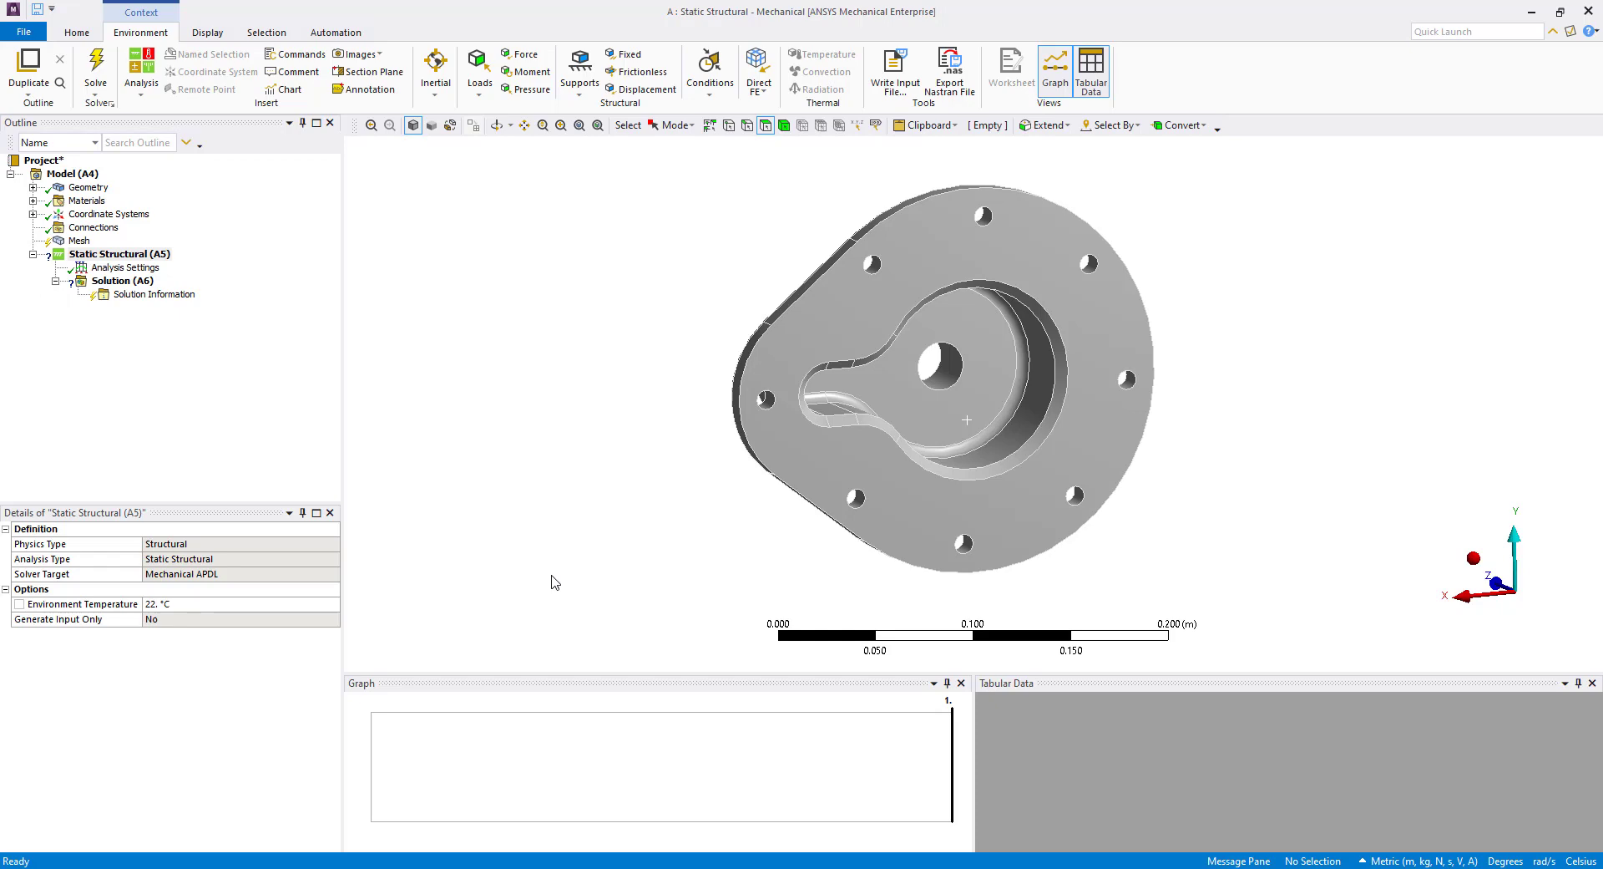
mouse_move(170, 268)
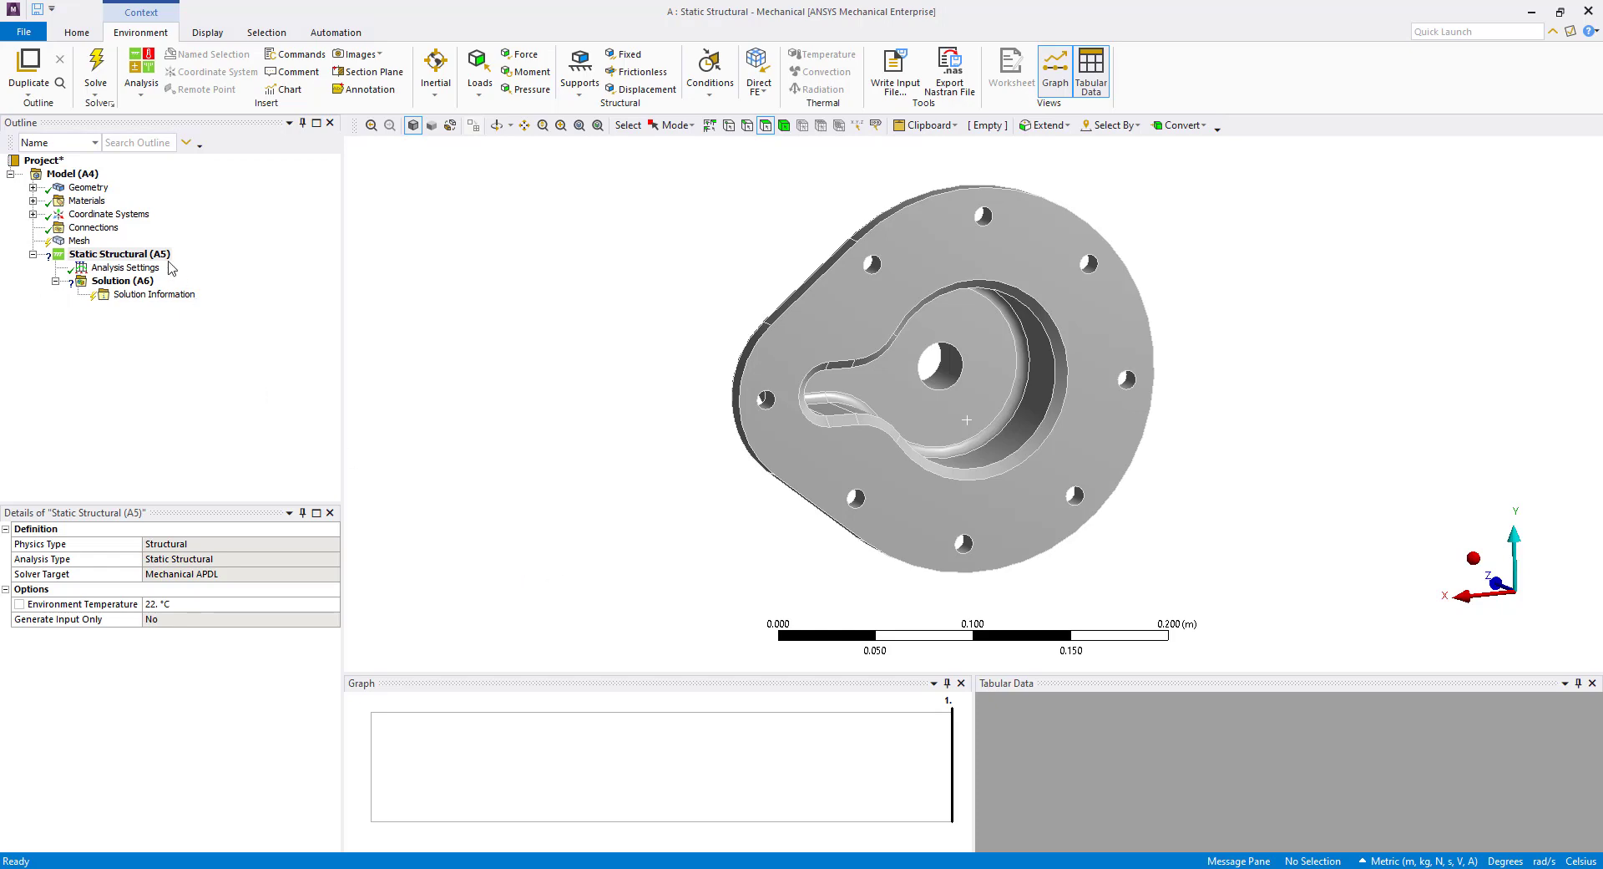
Insert a Pressure load under Static Structural (A5)
right_click(115, 253)
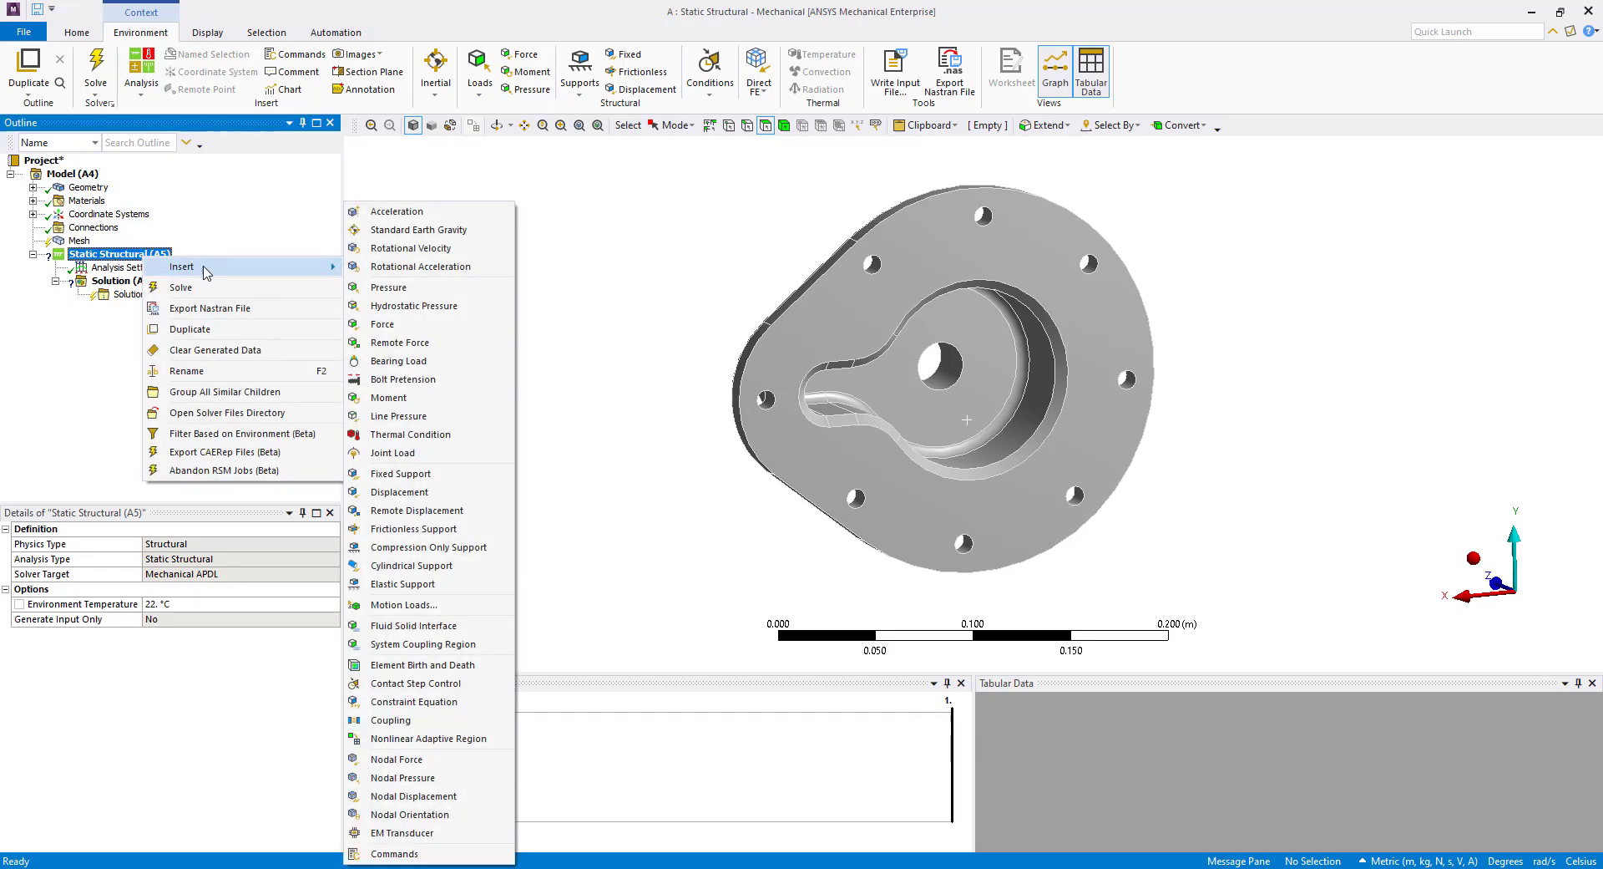
mouse_move(388, 286)
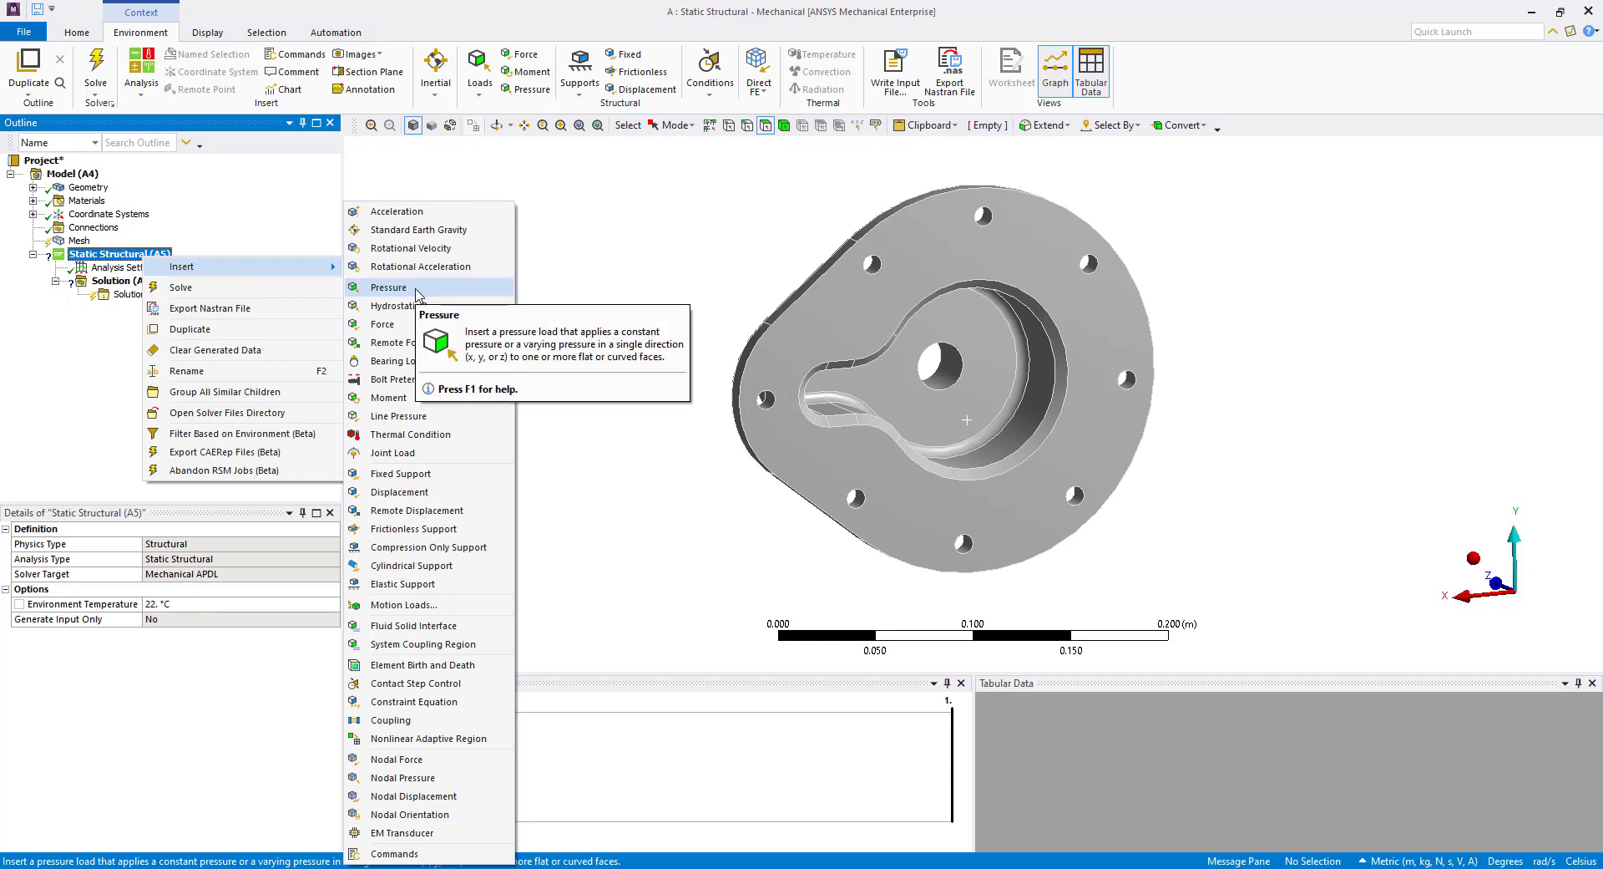
click(387, 286)
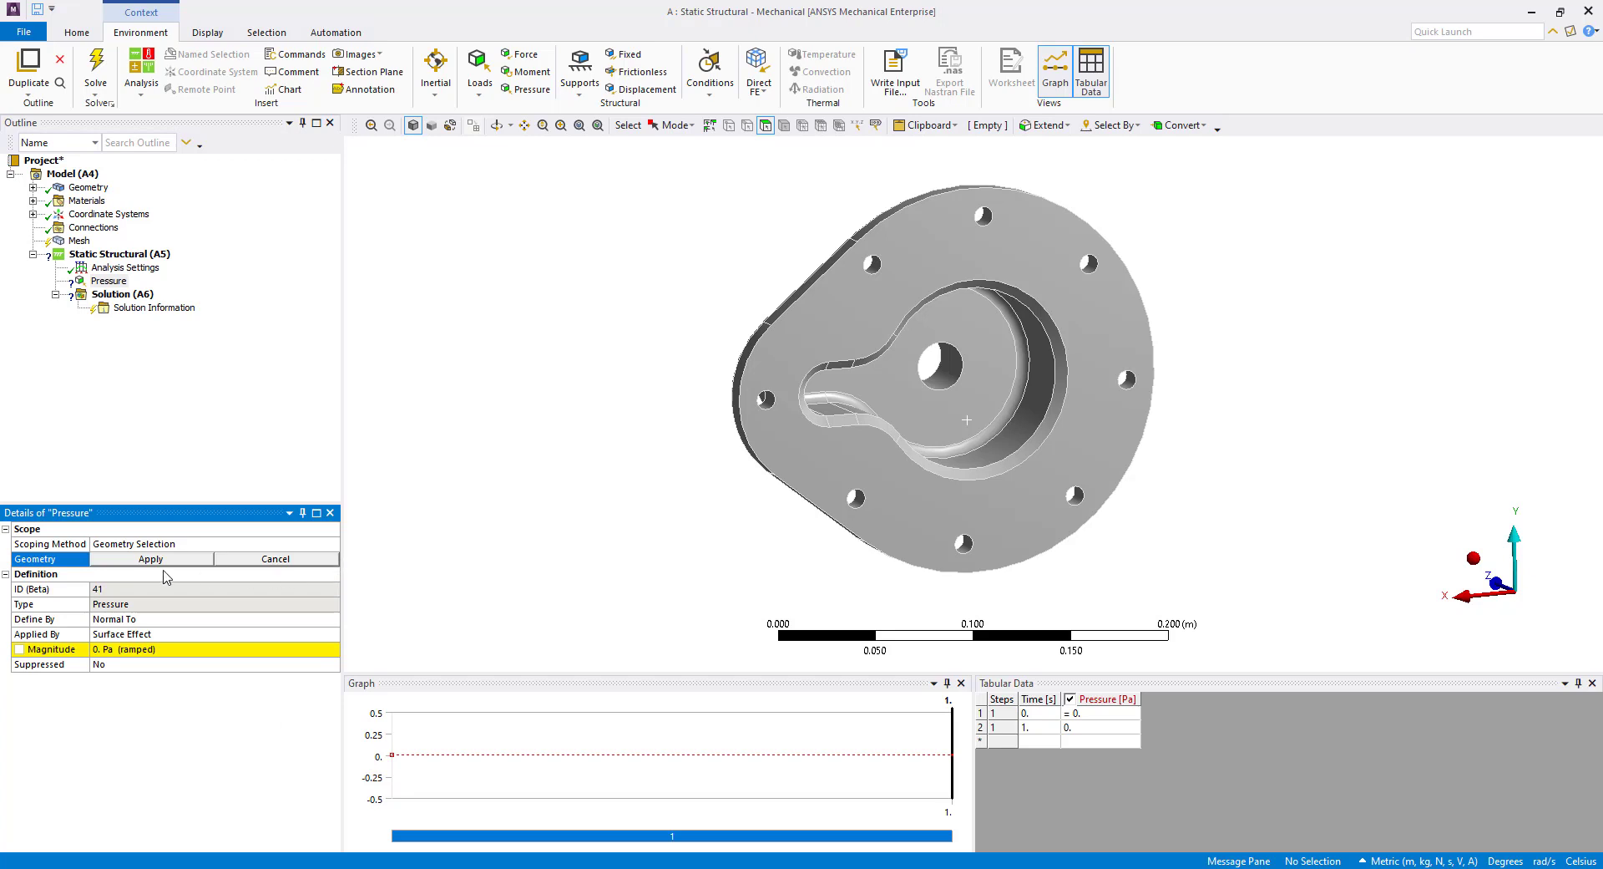
mouse_move(258, 578)
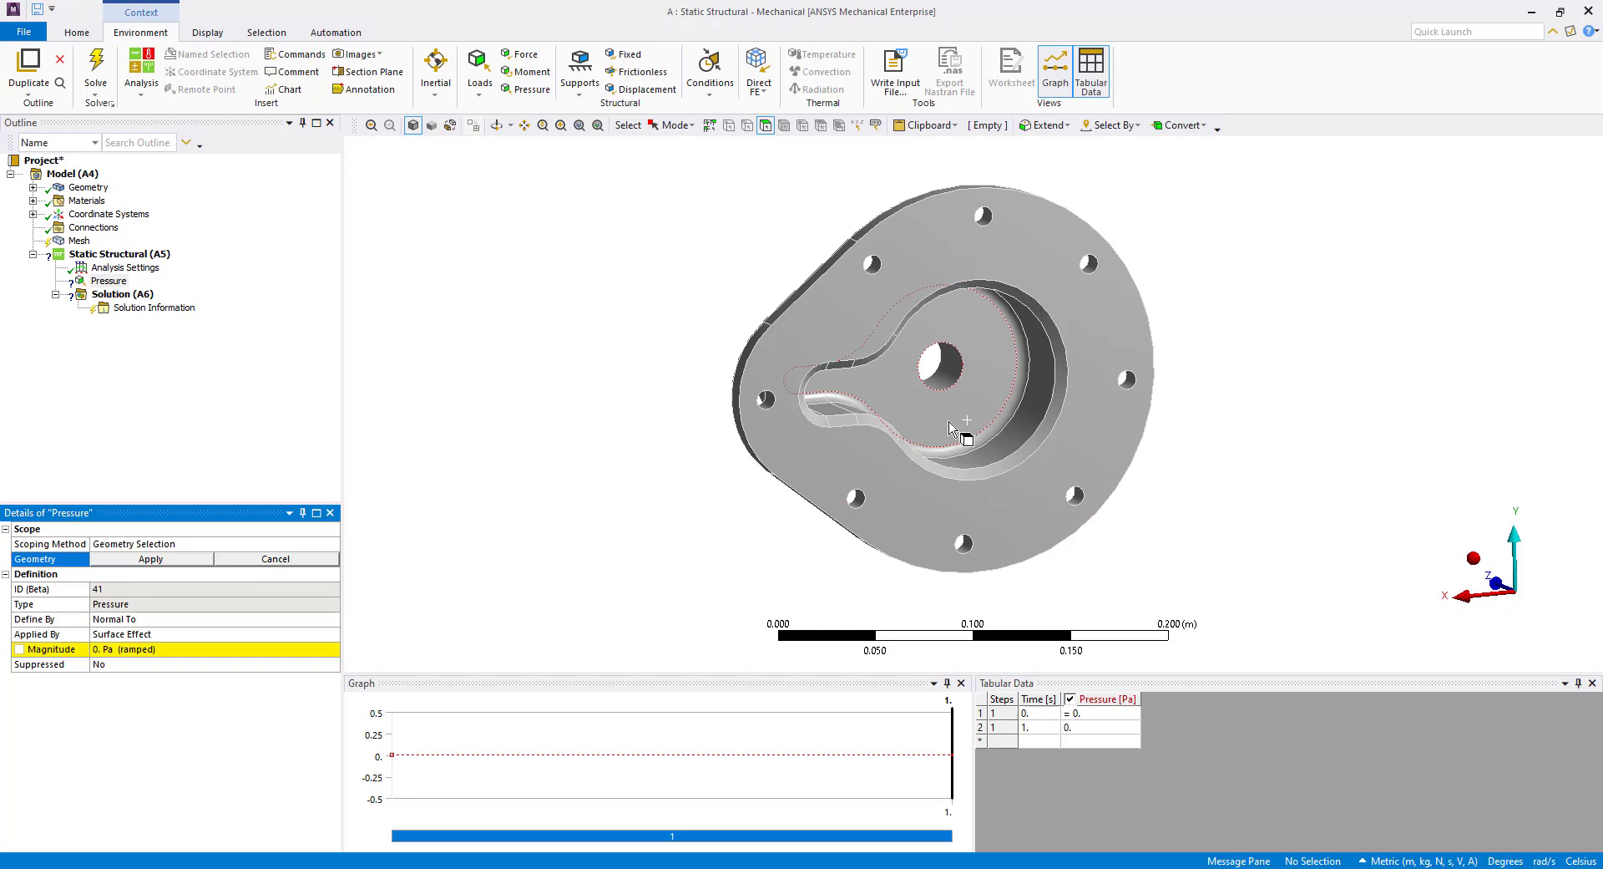
Scope the pressure load to the flat floor face of the internal cavity
click(956, 399)
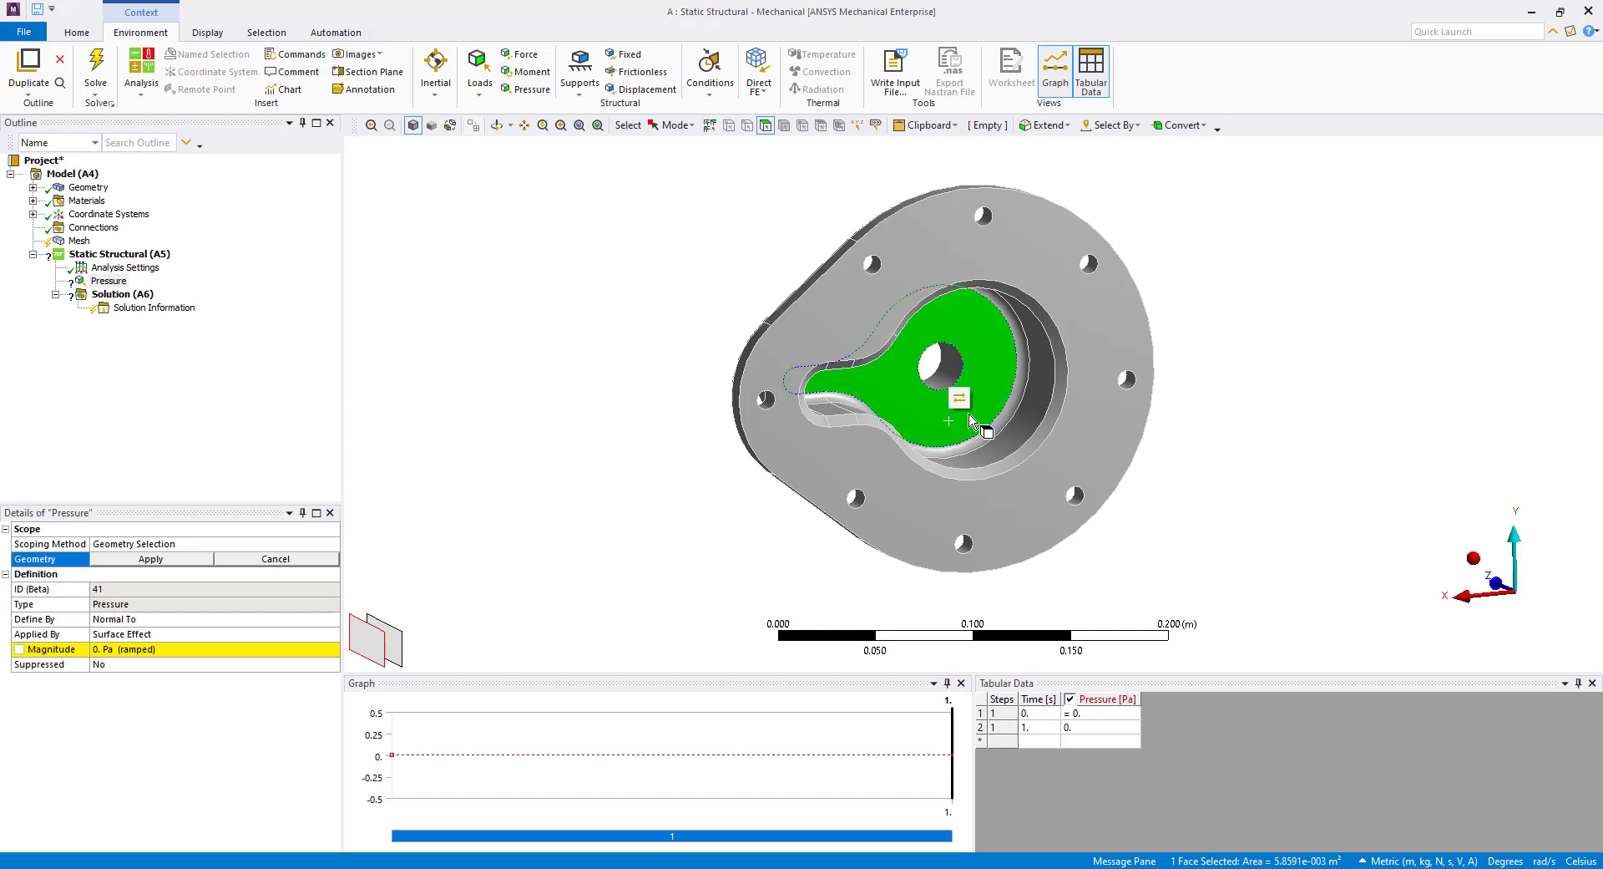
mouse_move(957, 401)
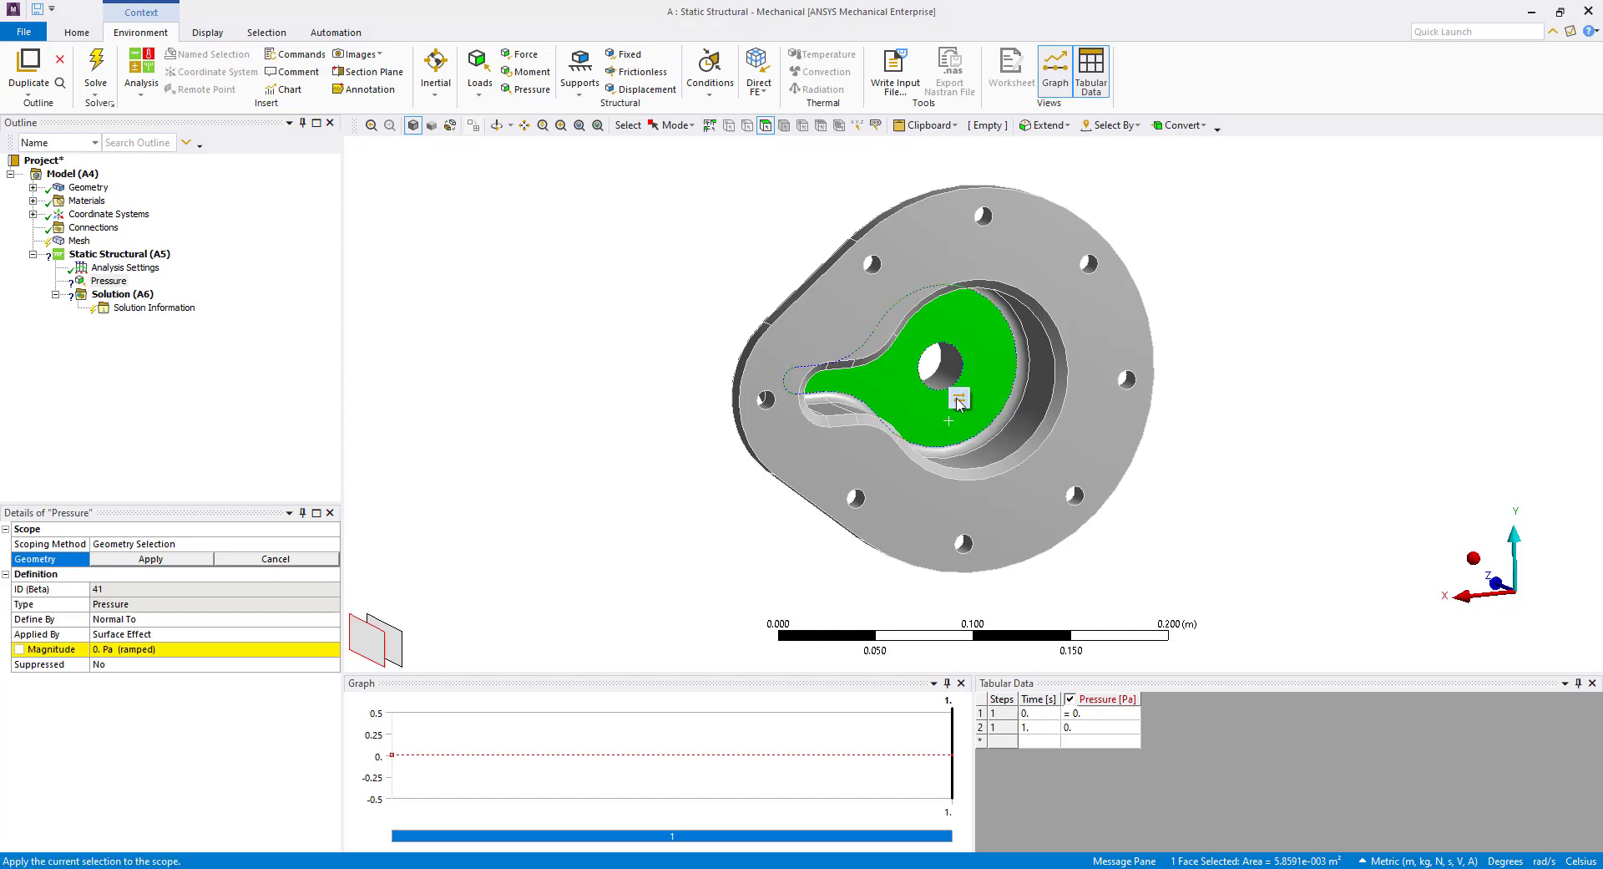
mouse_move(956, 397)
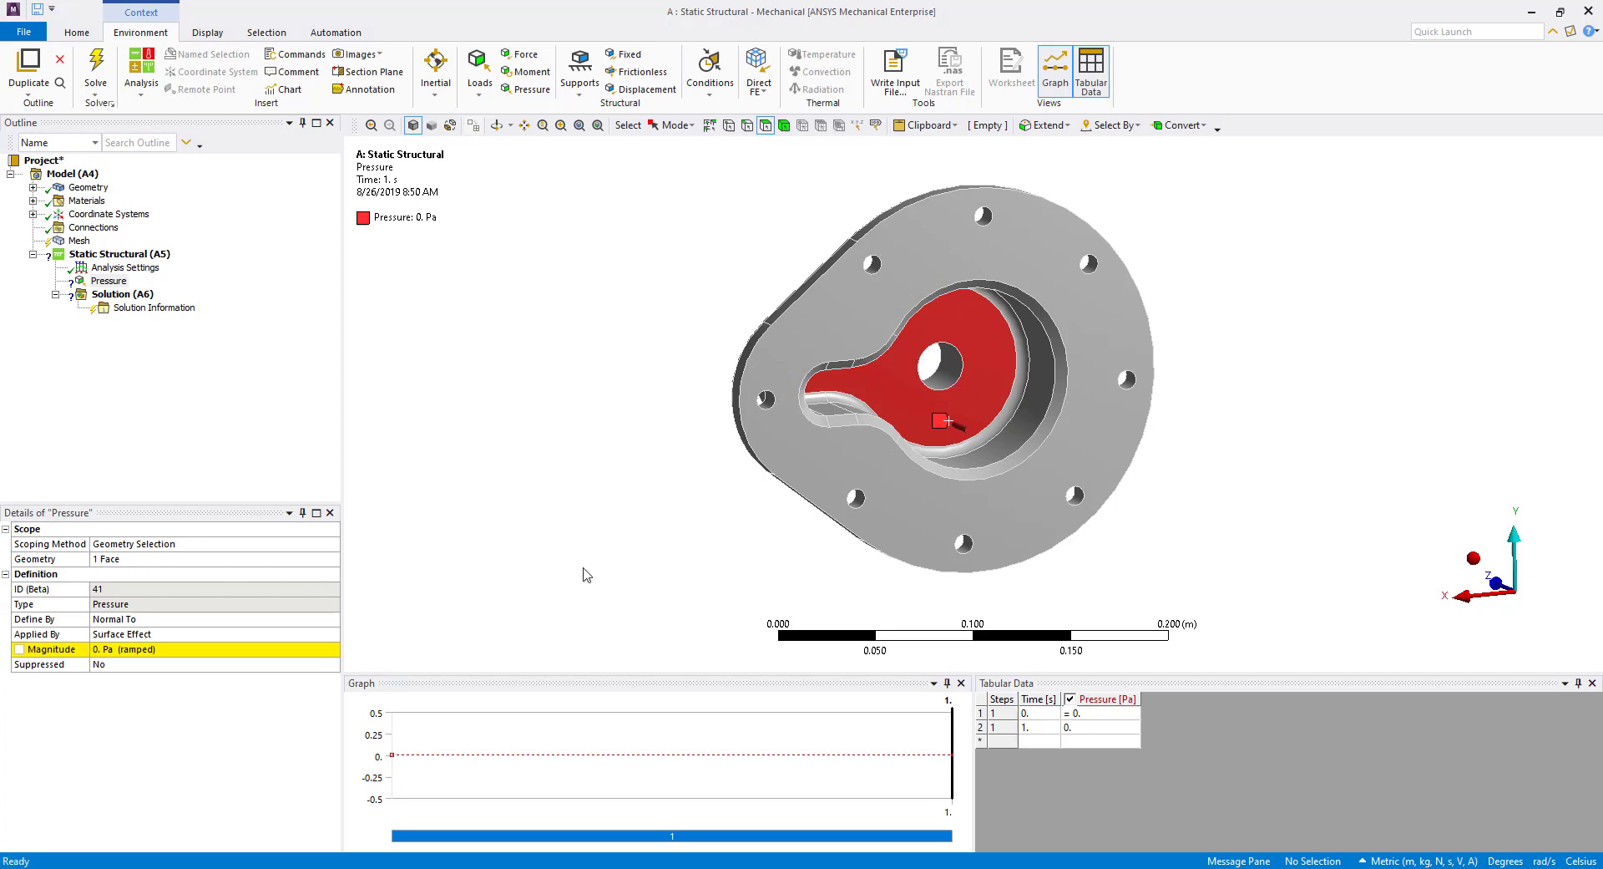
mouse_move(672, 552)
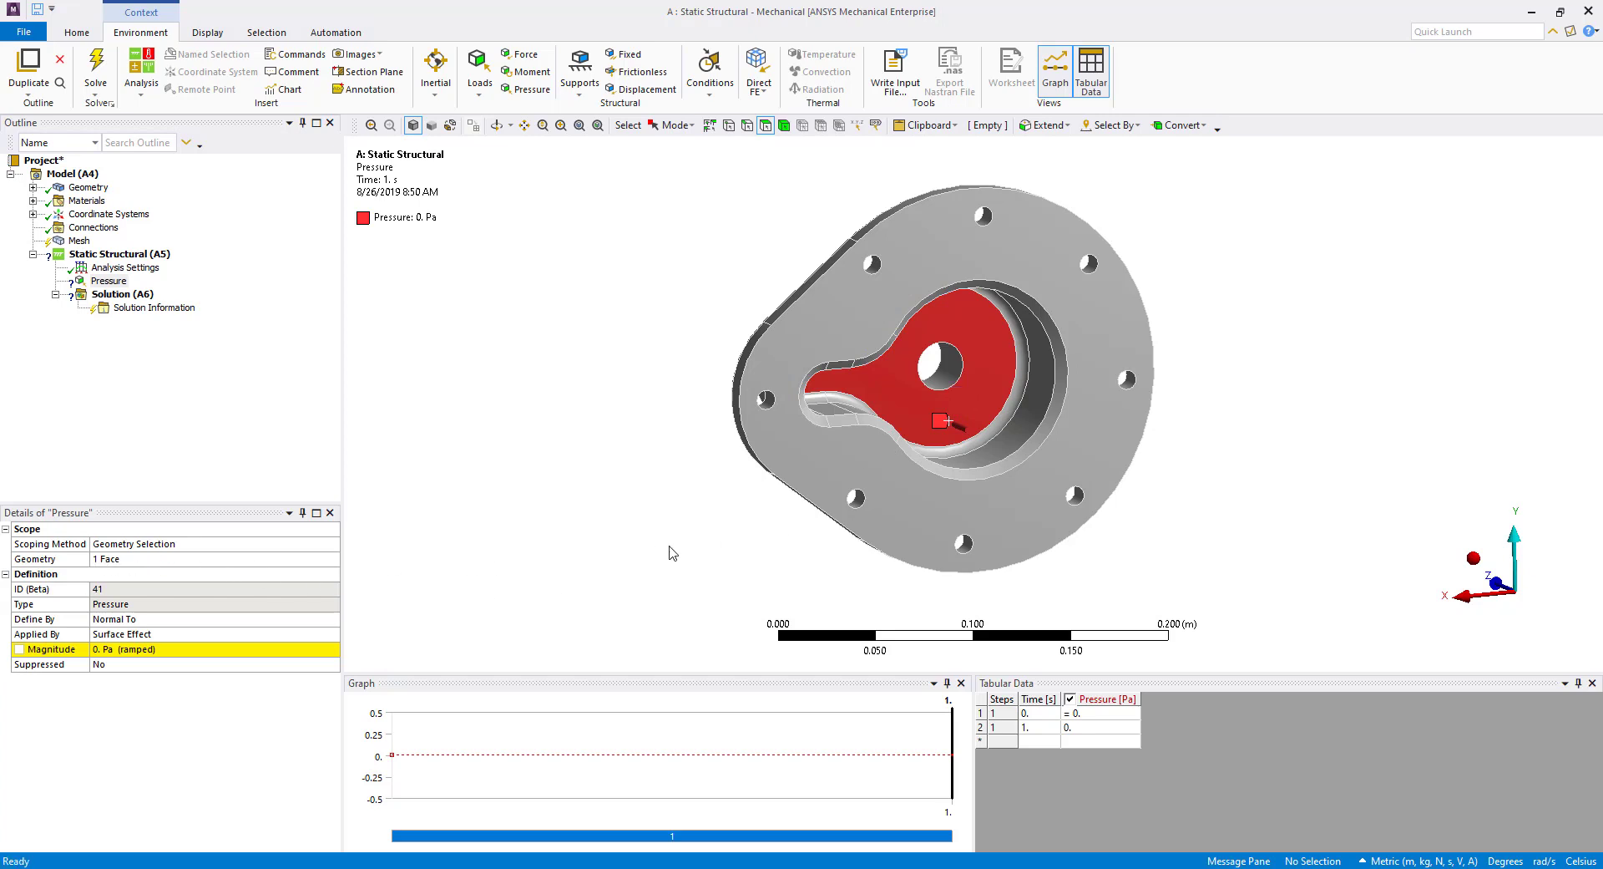
mouse_move(145, 573)
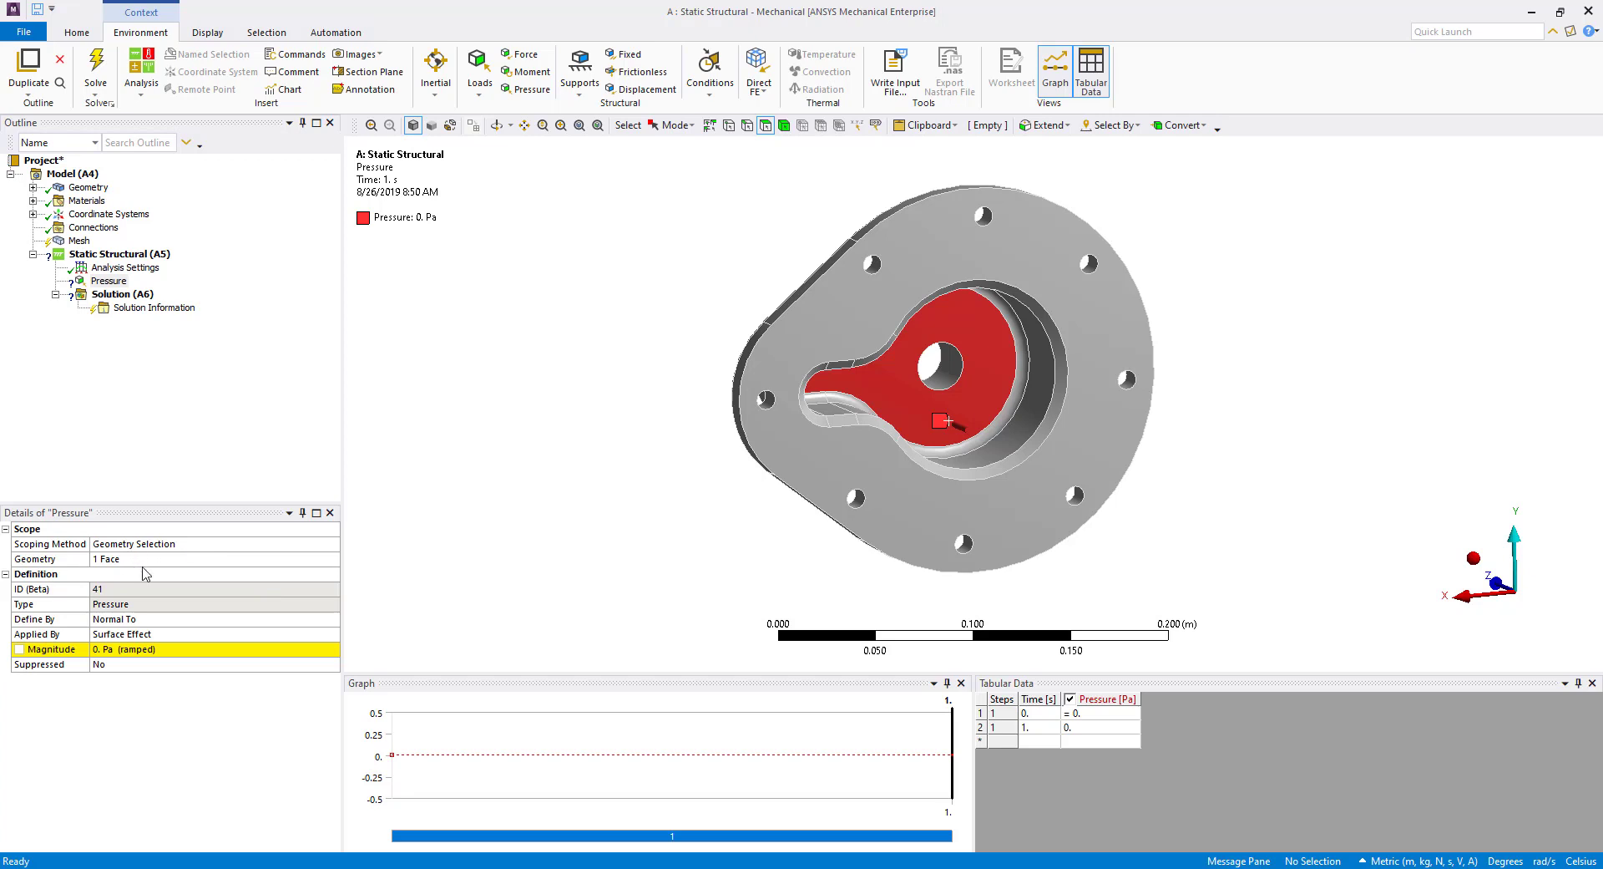
mouse_move(598, 596)
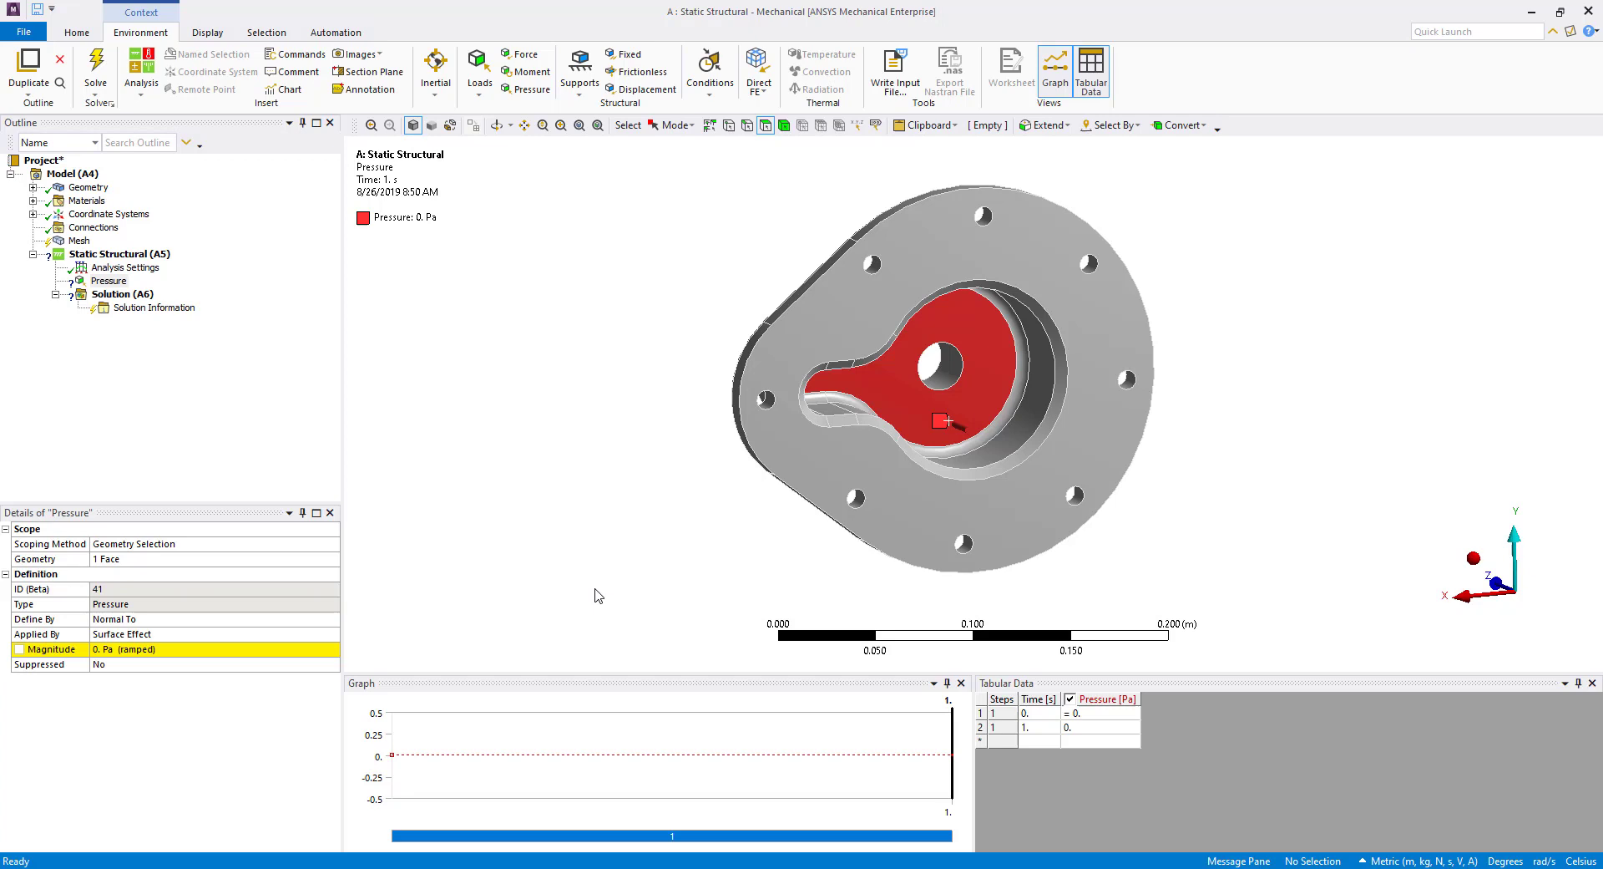
mouse_move(959, 481)
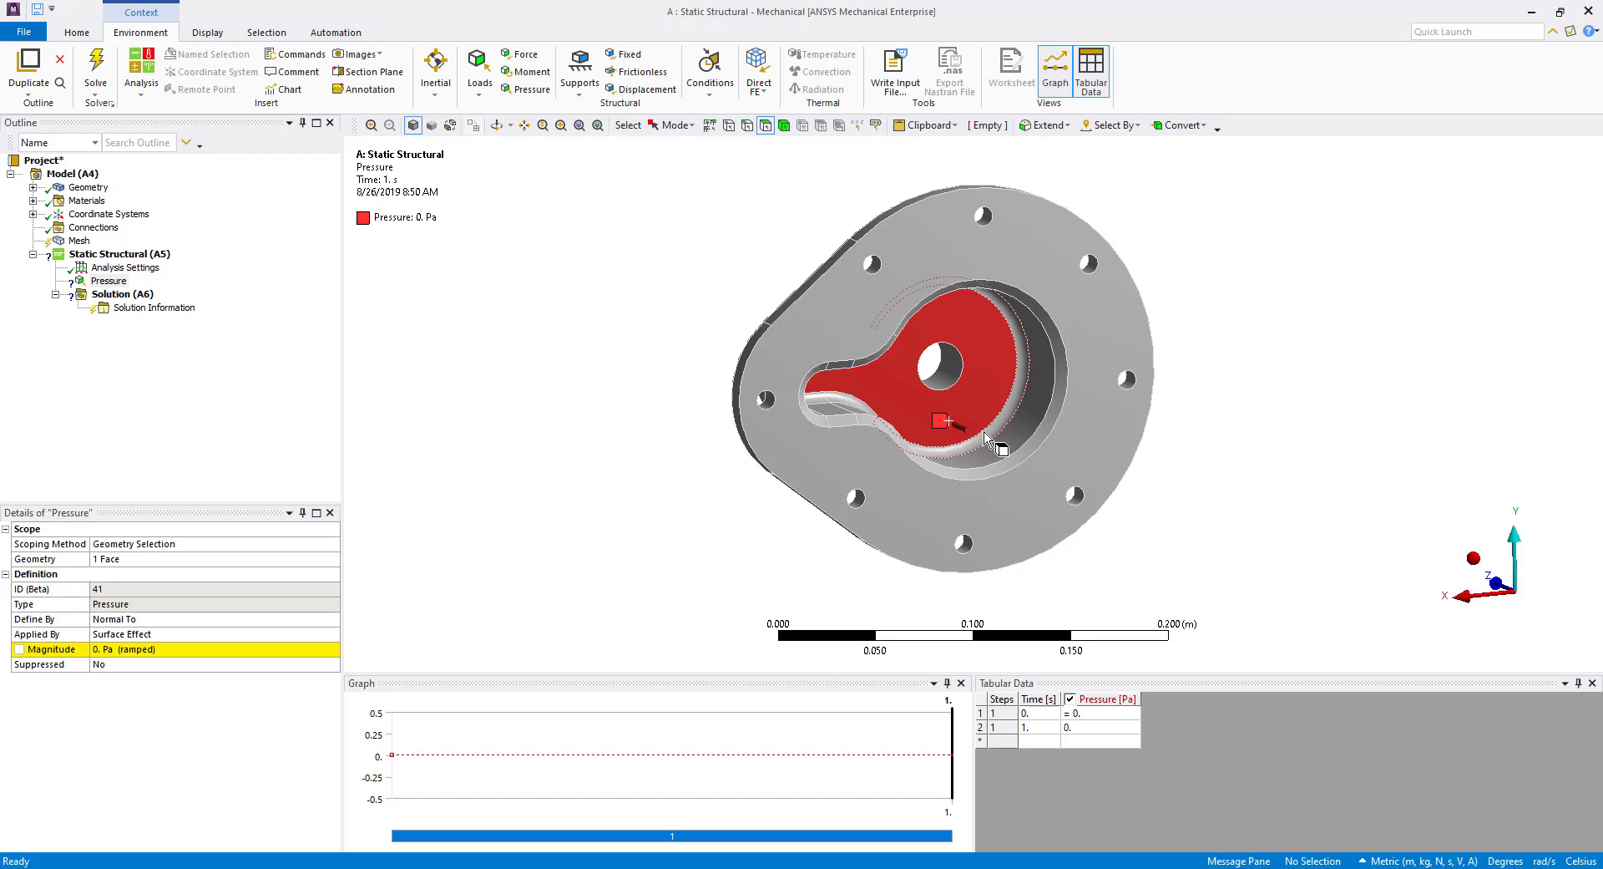
mouse_move(994, 445)
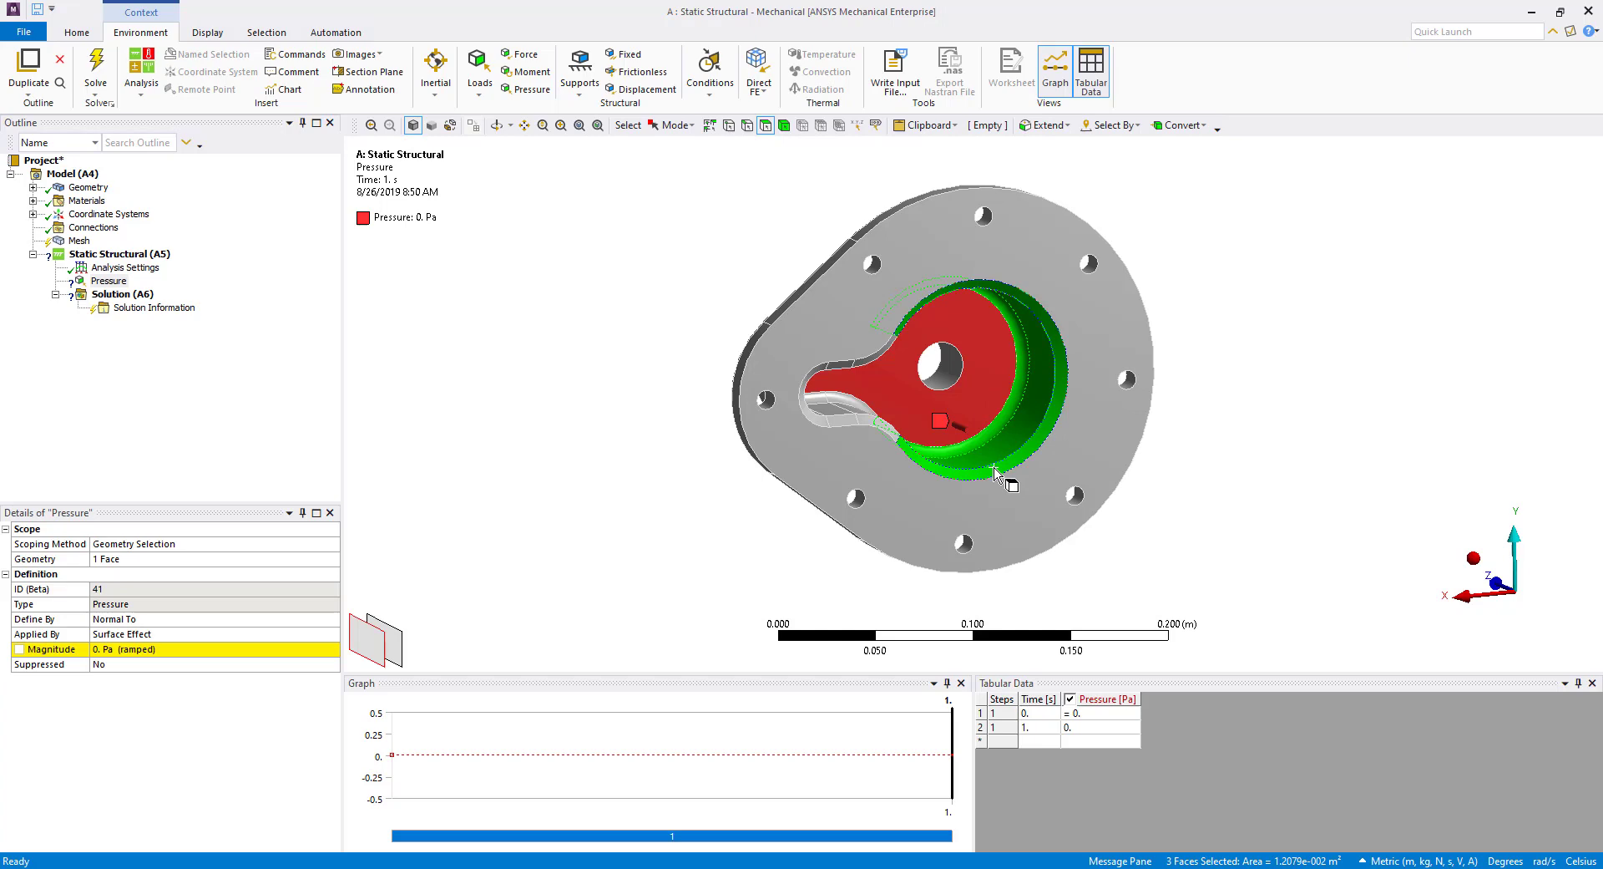
Tilt the housing to expose the cavity side wall faces for scoping
drag(997, 474, 880, 445)
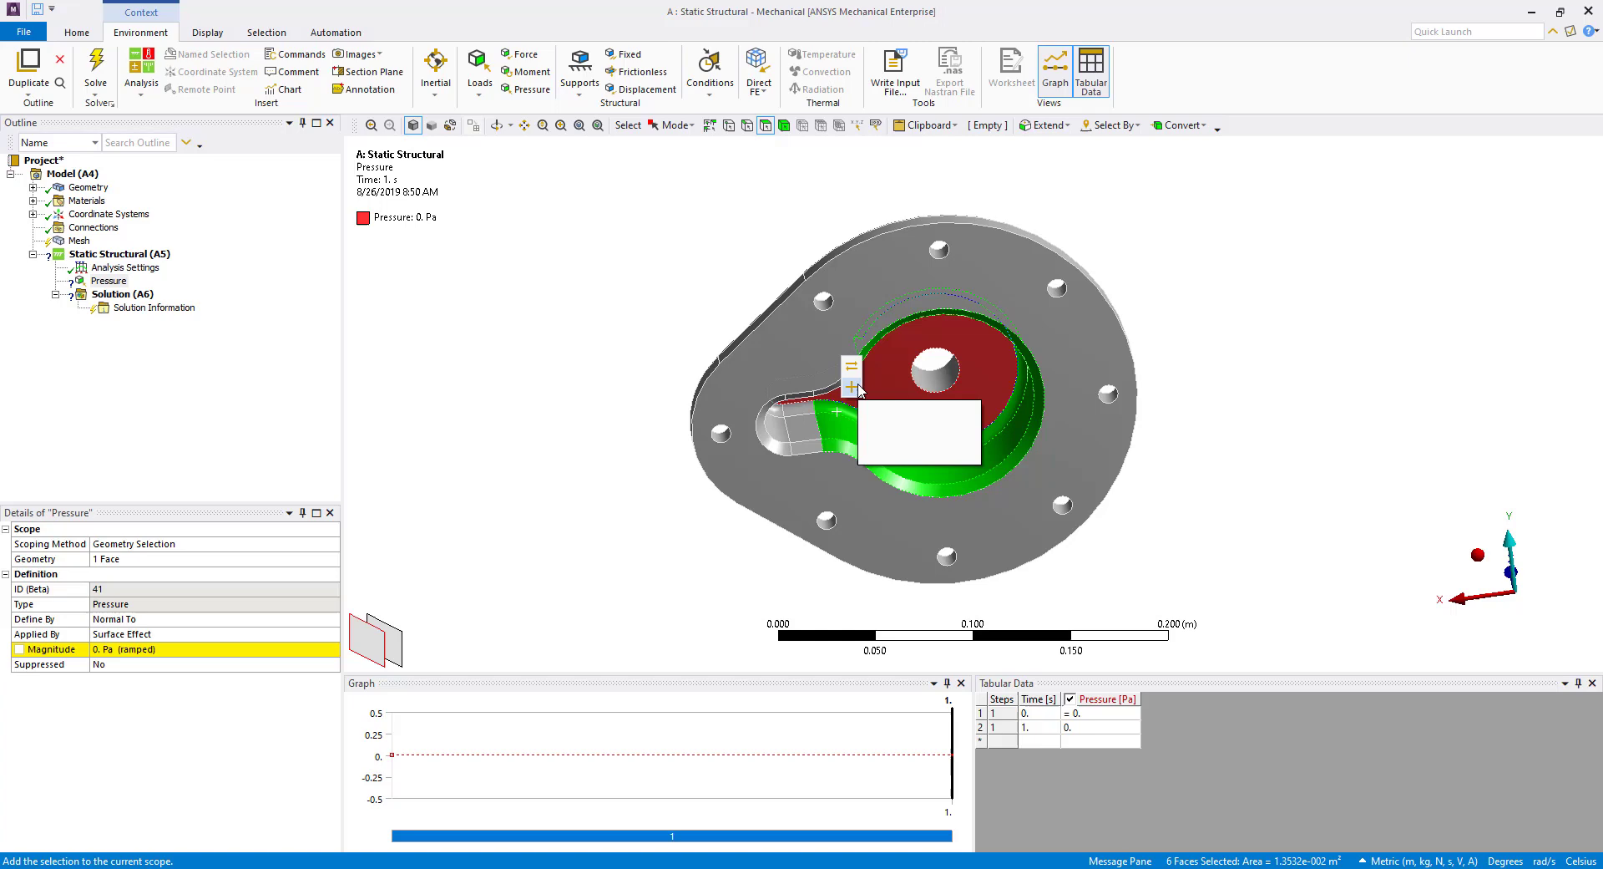
mouse_move(857, 391)
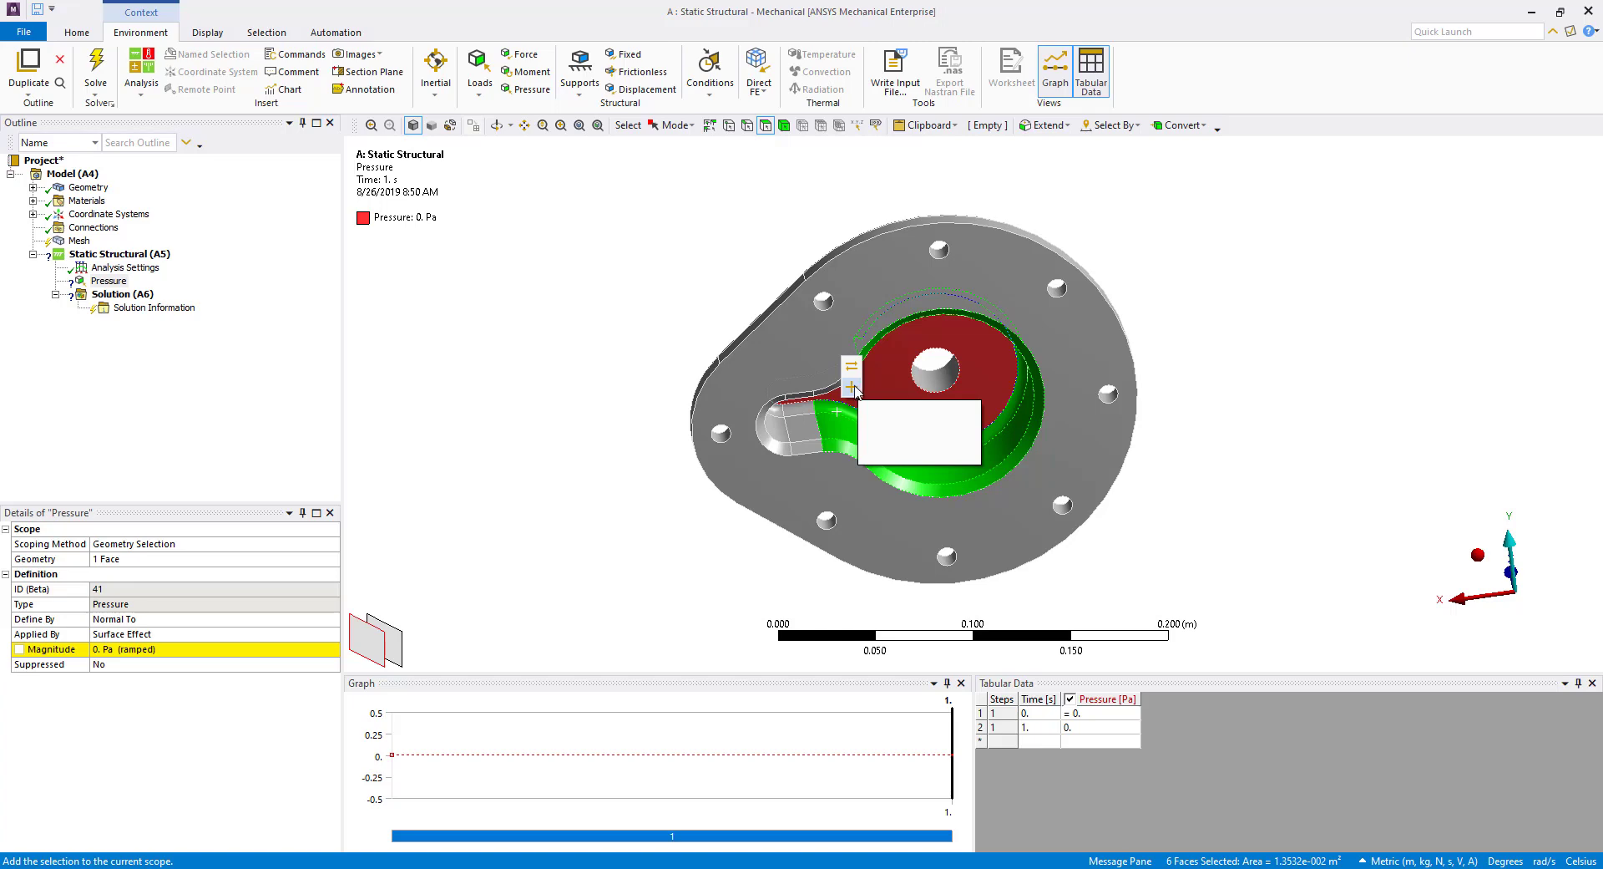
mouse_move(857, 391)
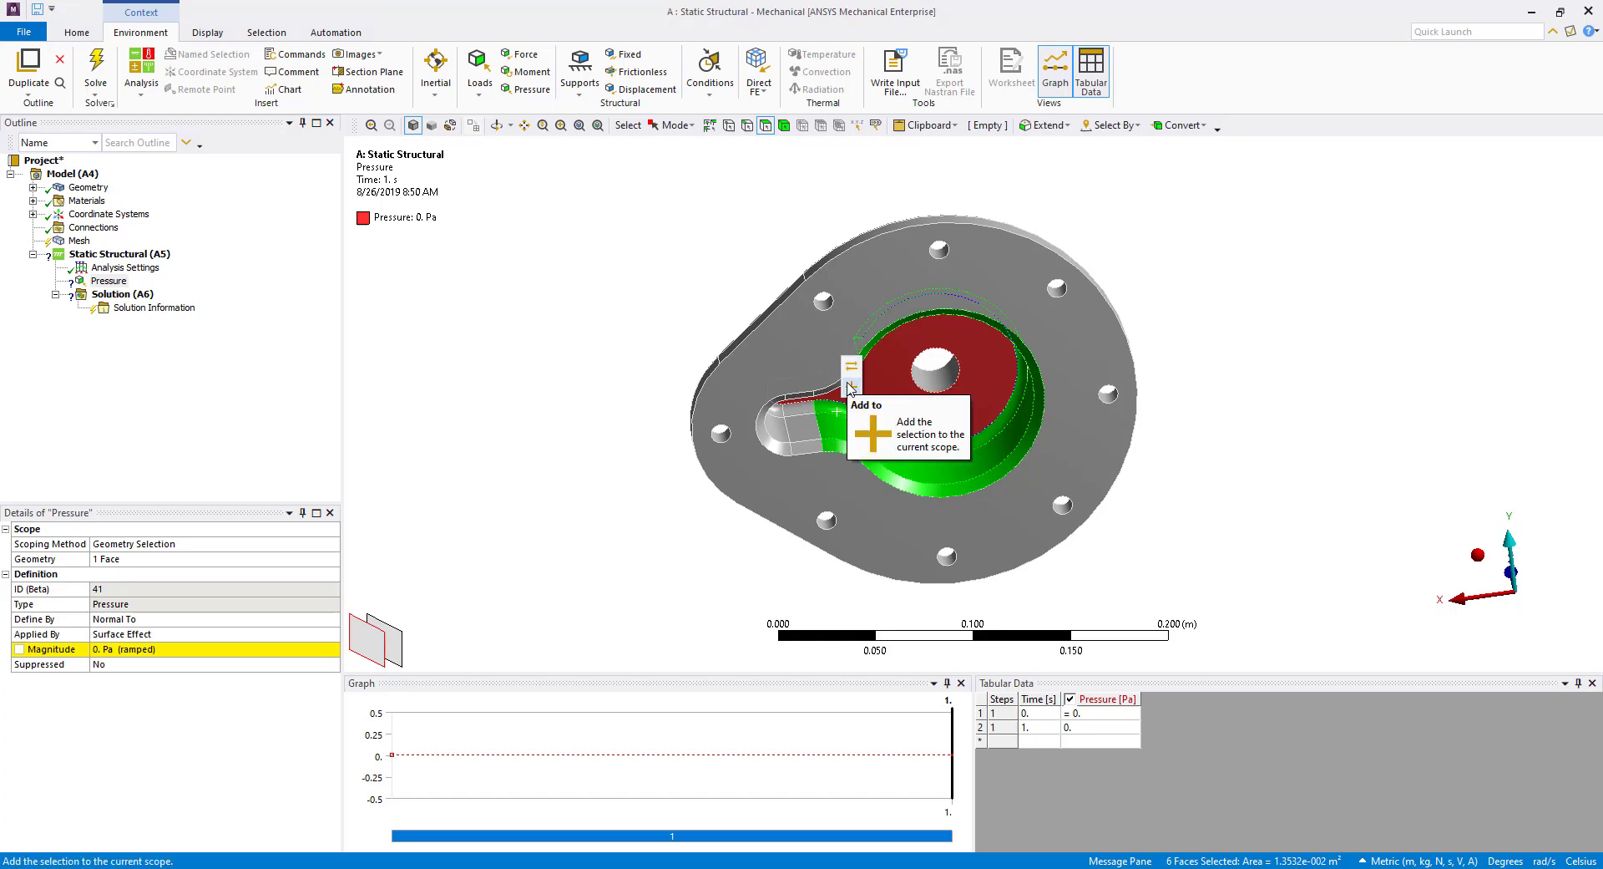
mouse_move(852, 391)
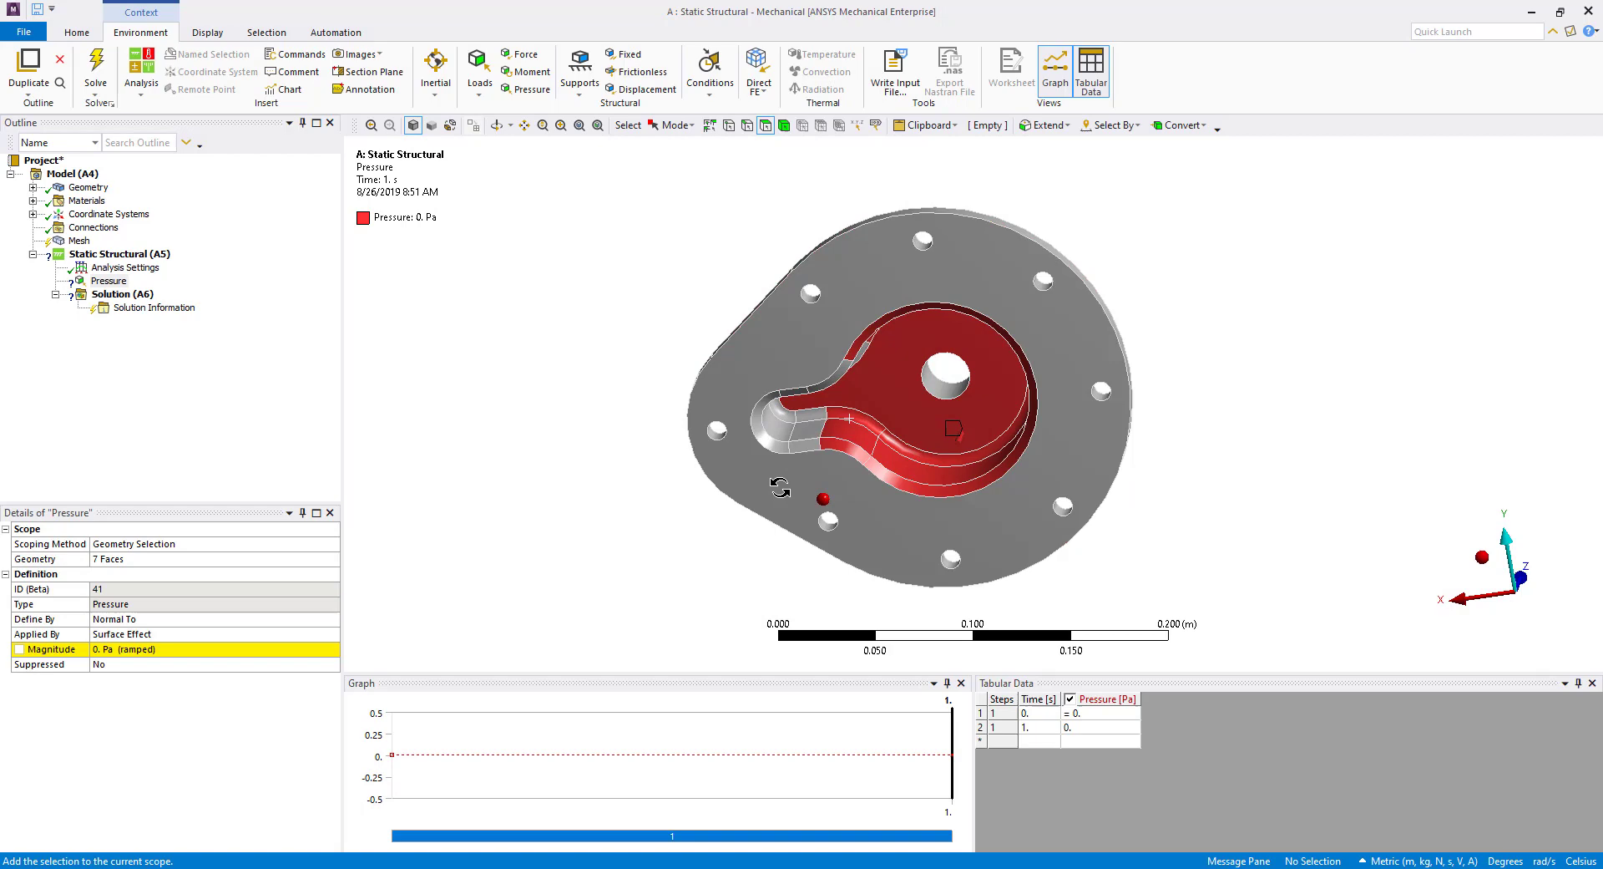
Add the remaining channel and wall faces so the pressure spans 19 faces
click(807, 440)
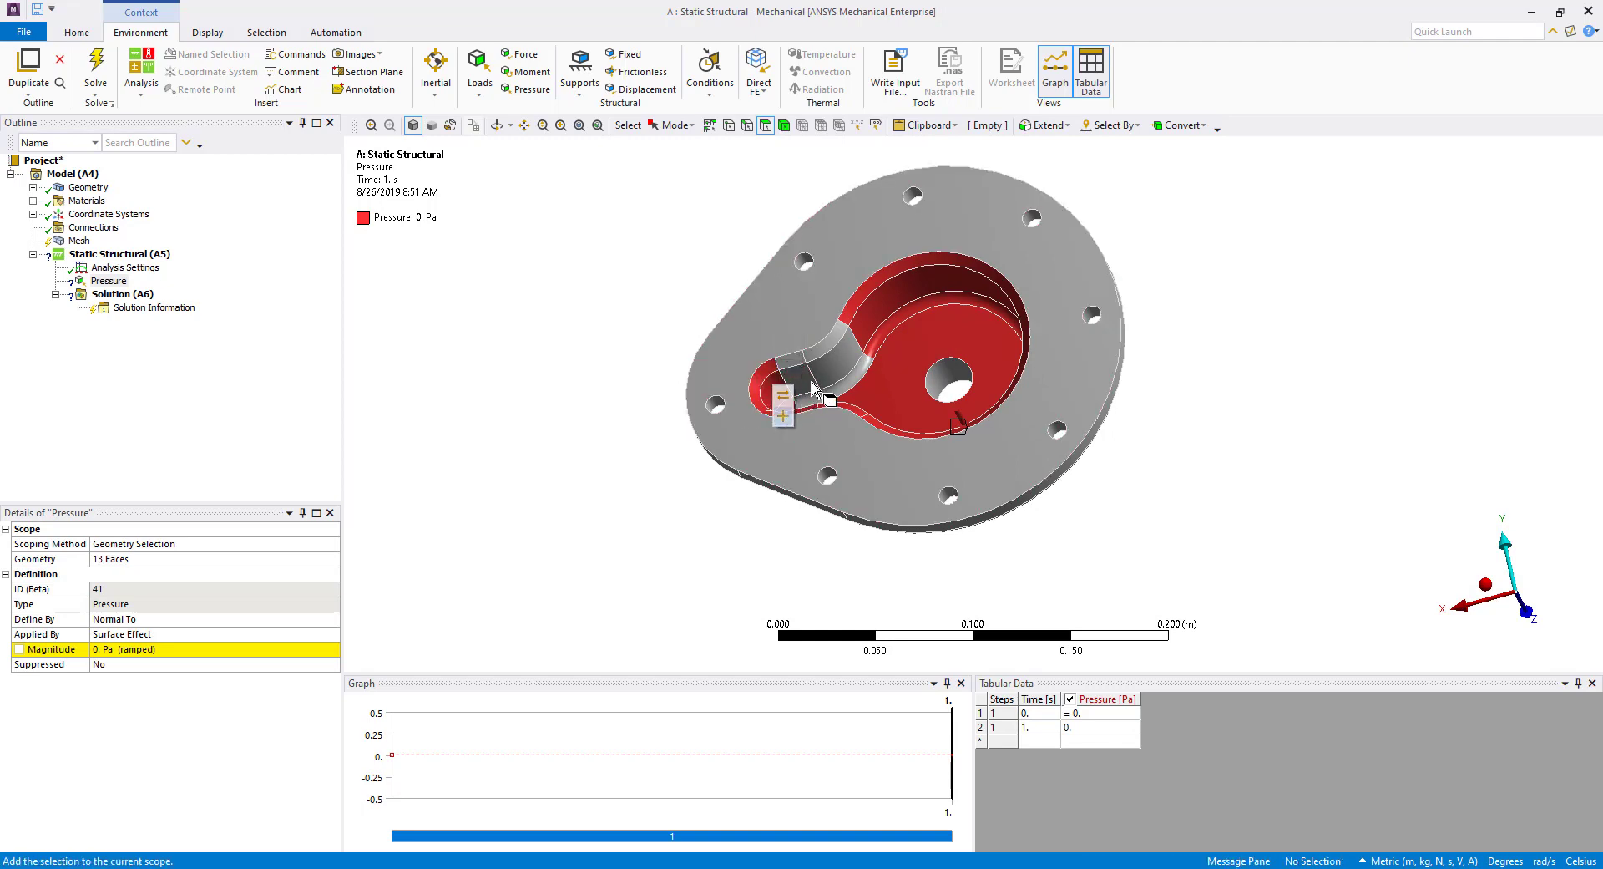
mouse_move(800, 366)
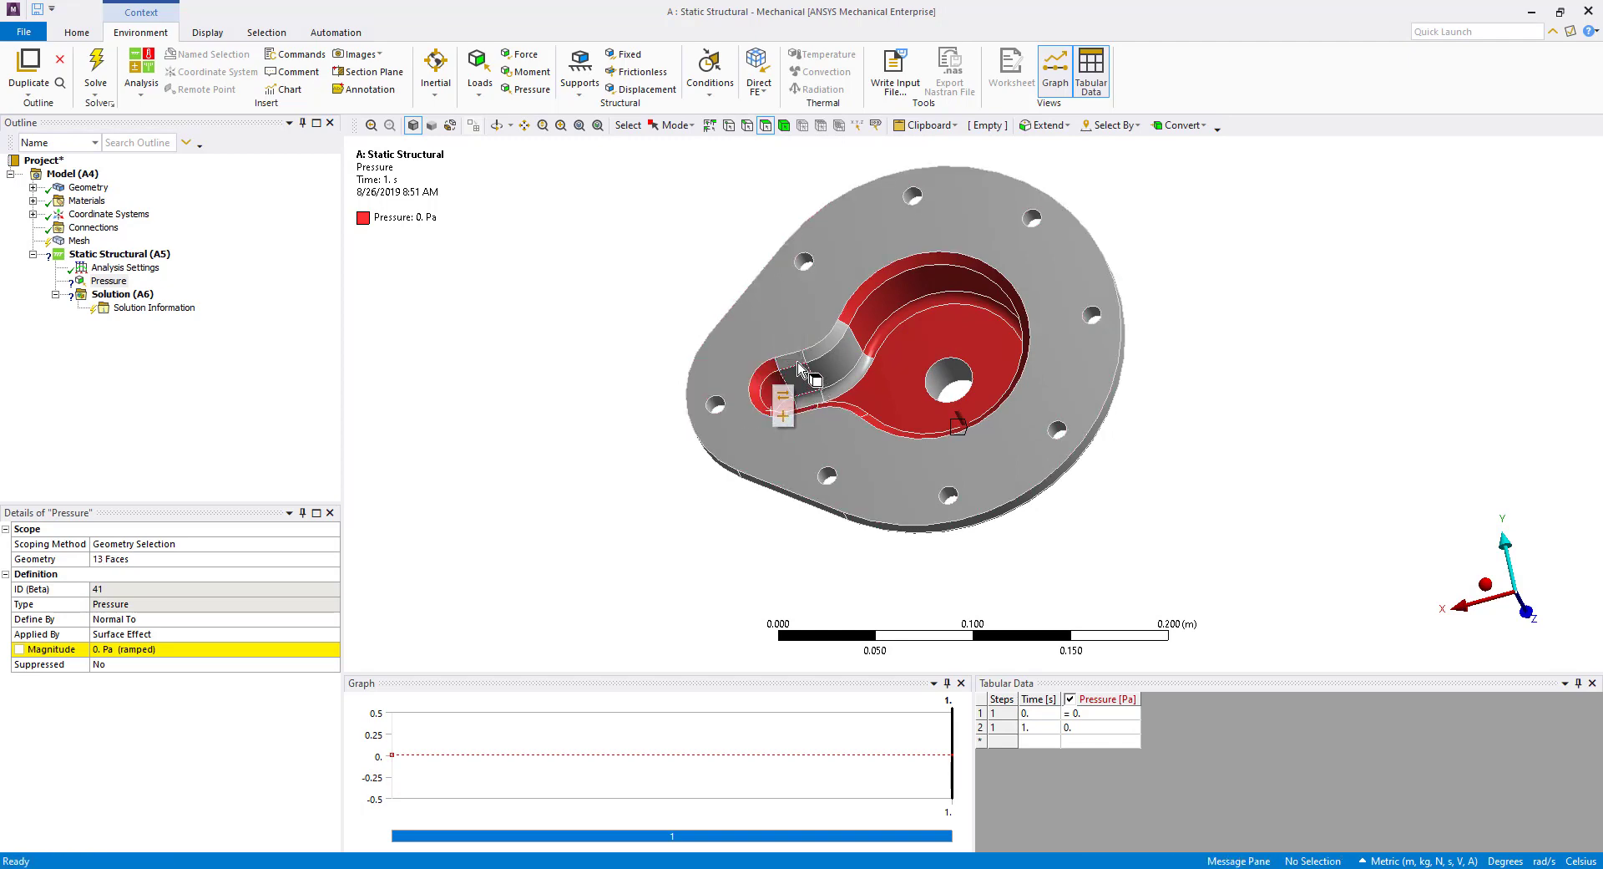
click(787, 383)
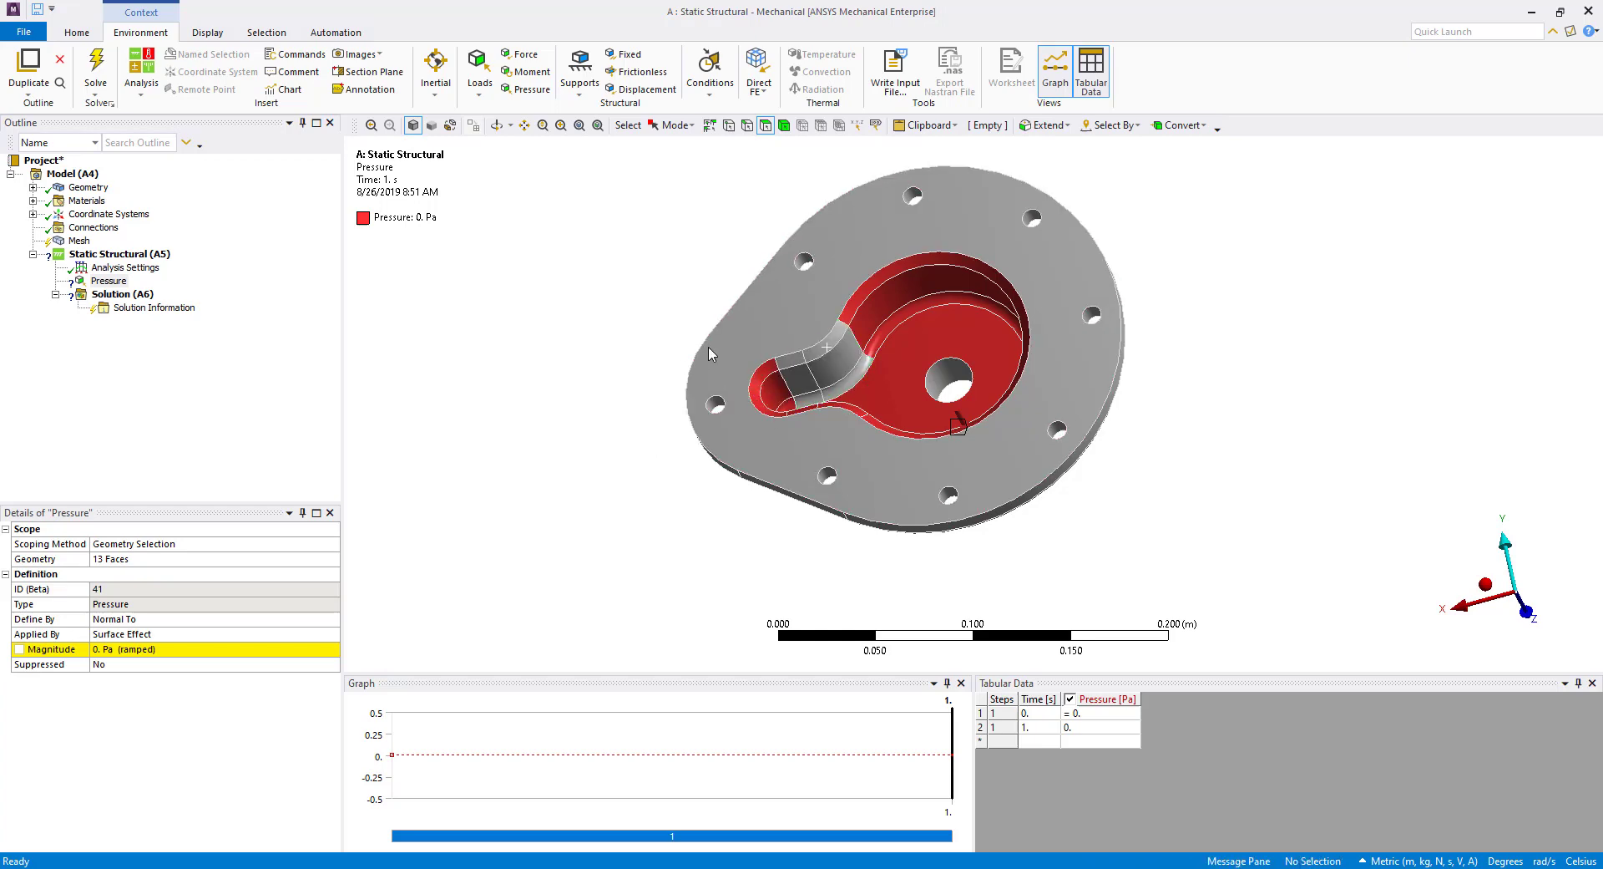
click(829, 373)
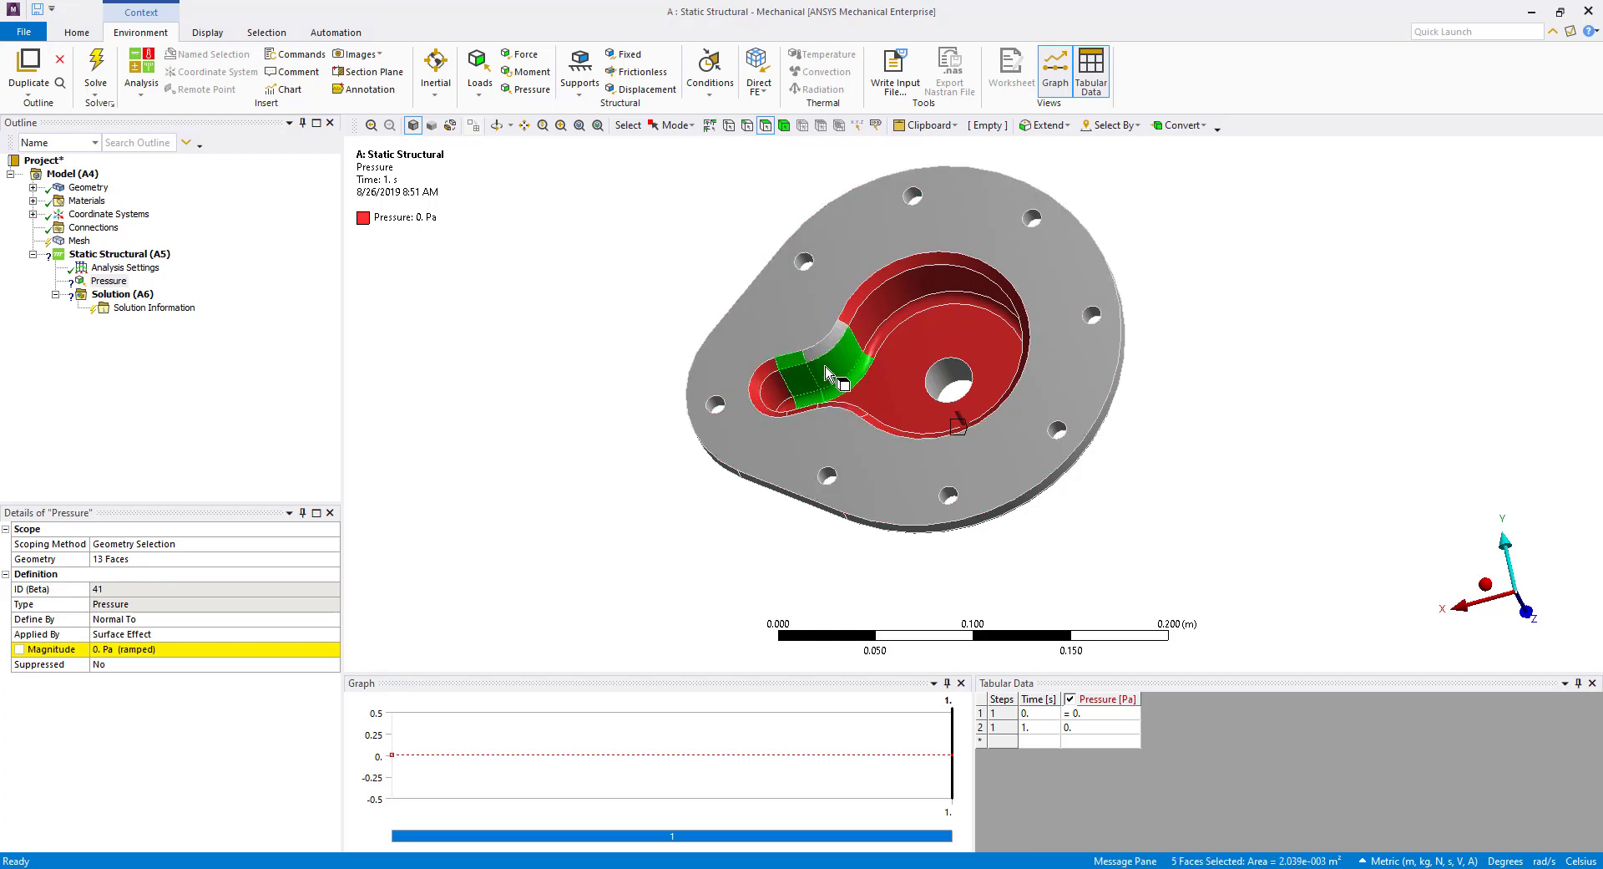
click(818, 353)
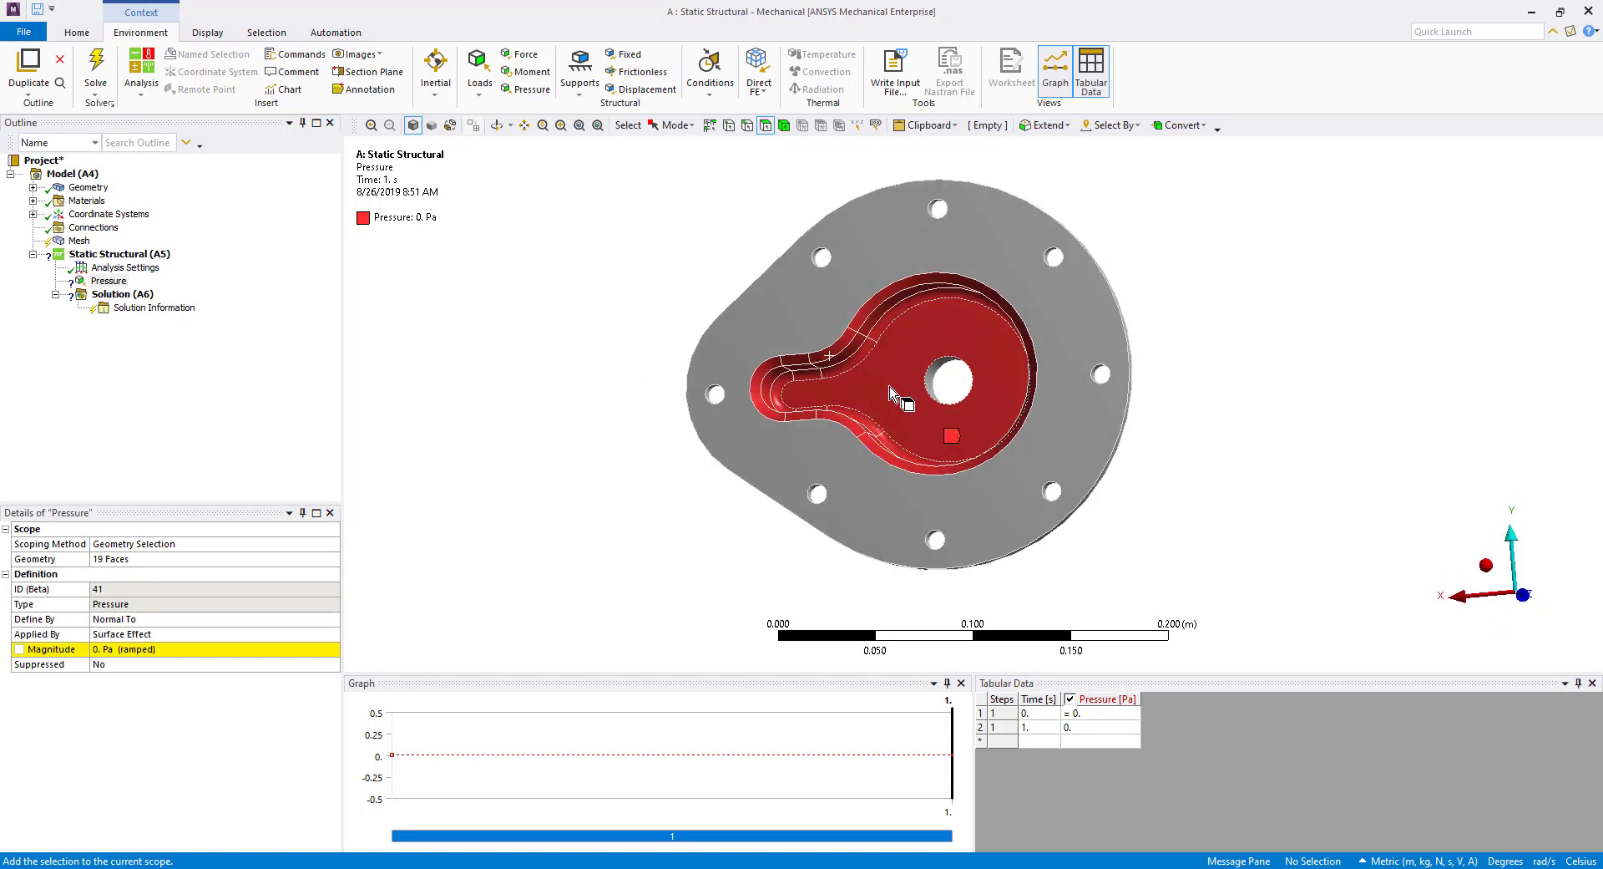
mouse_move(908, 386)
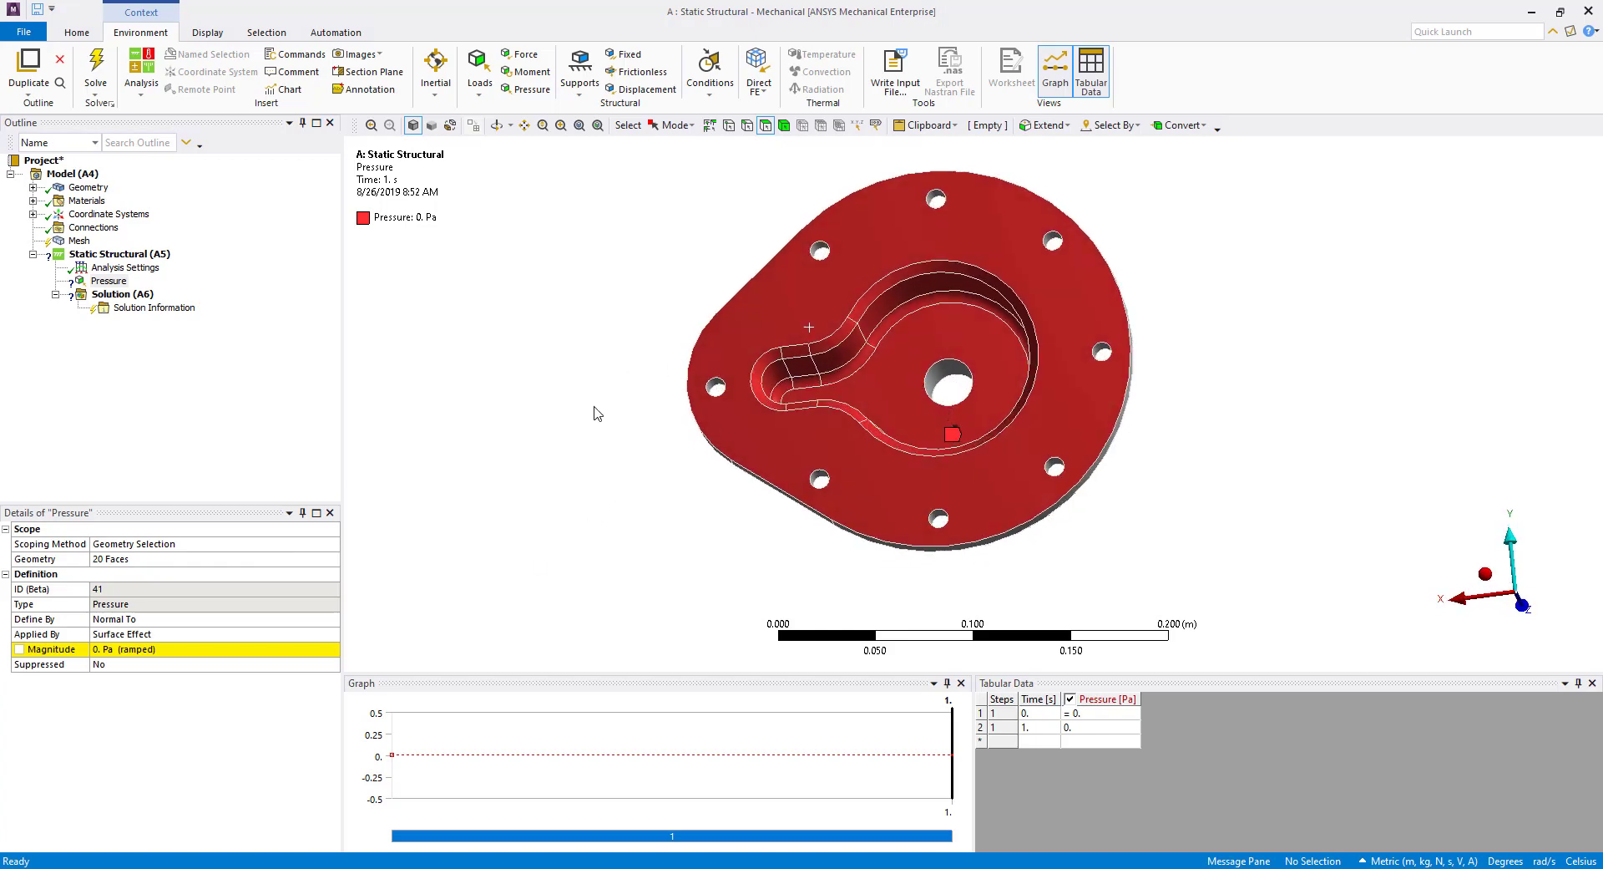
mouse_move(779, 319)
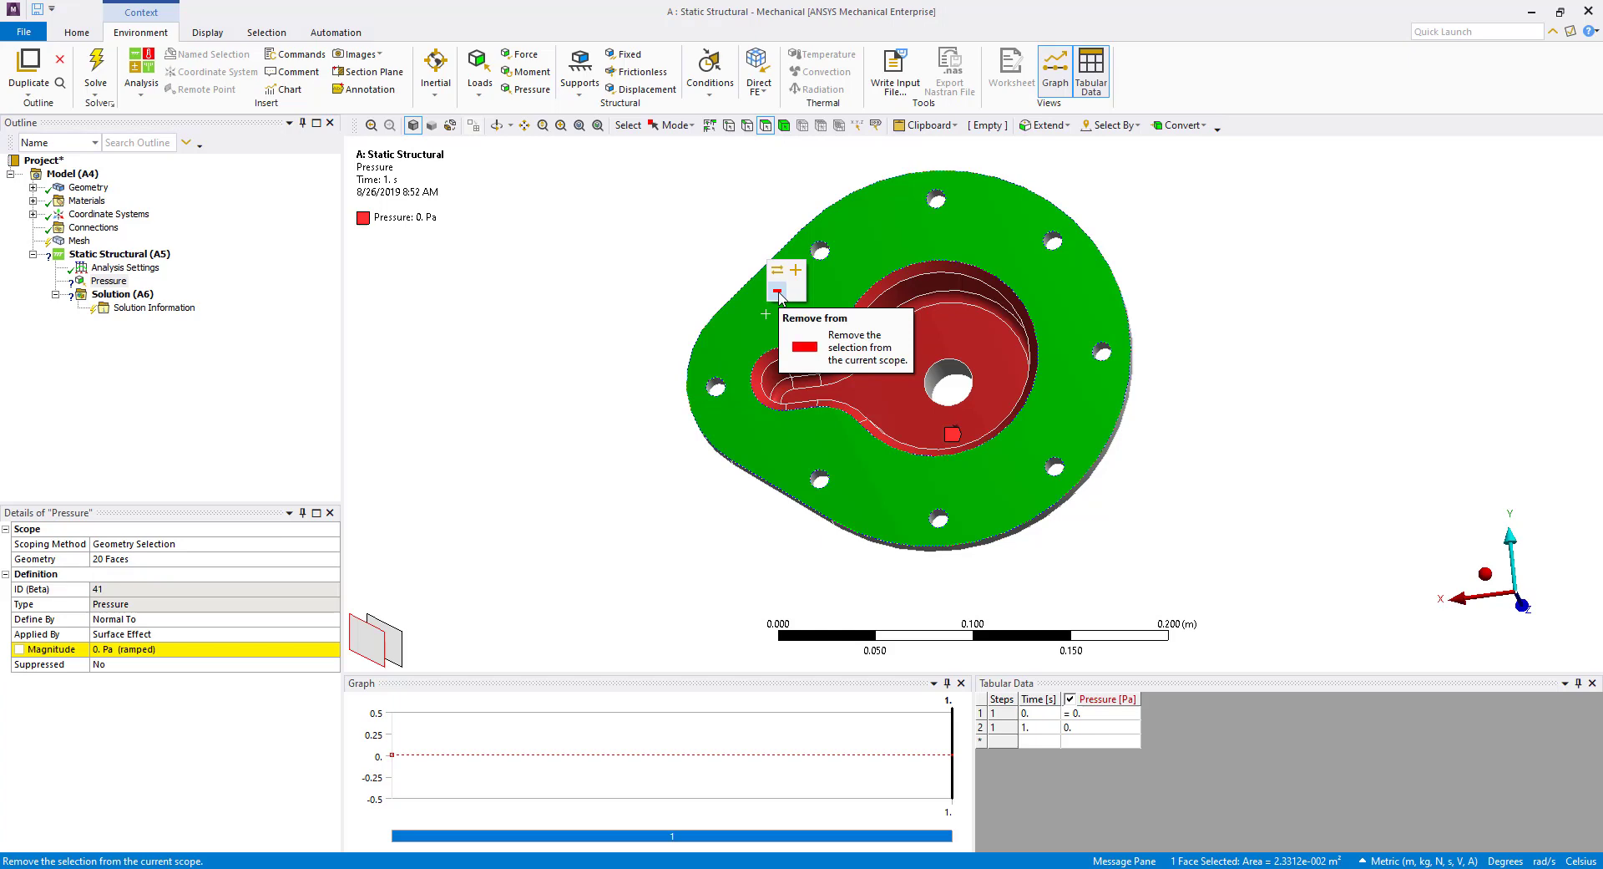
Remove the outer flange top face from the pressure scope, leaving 19 faces
click(792, 290)
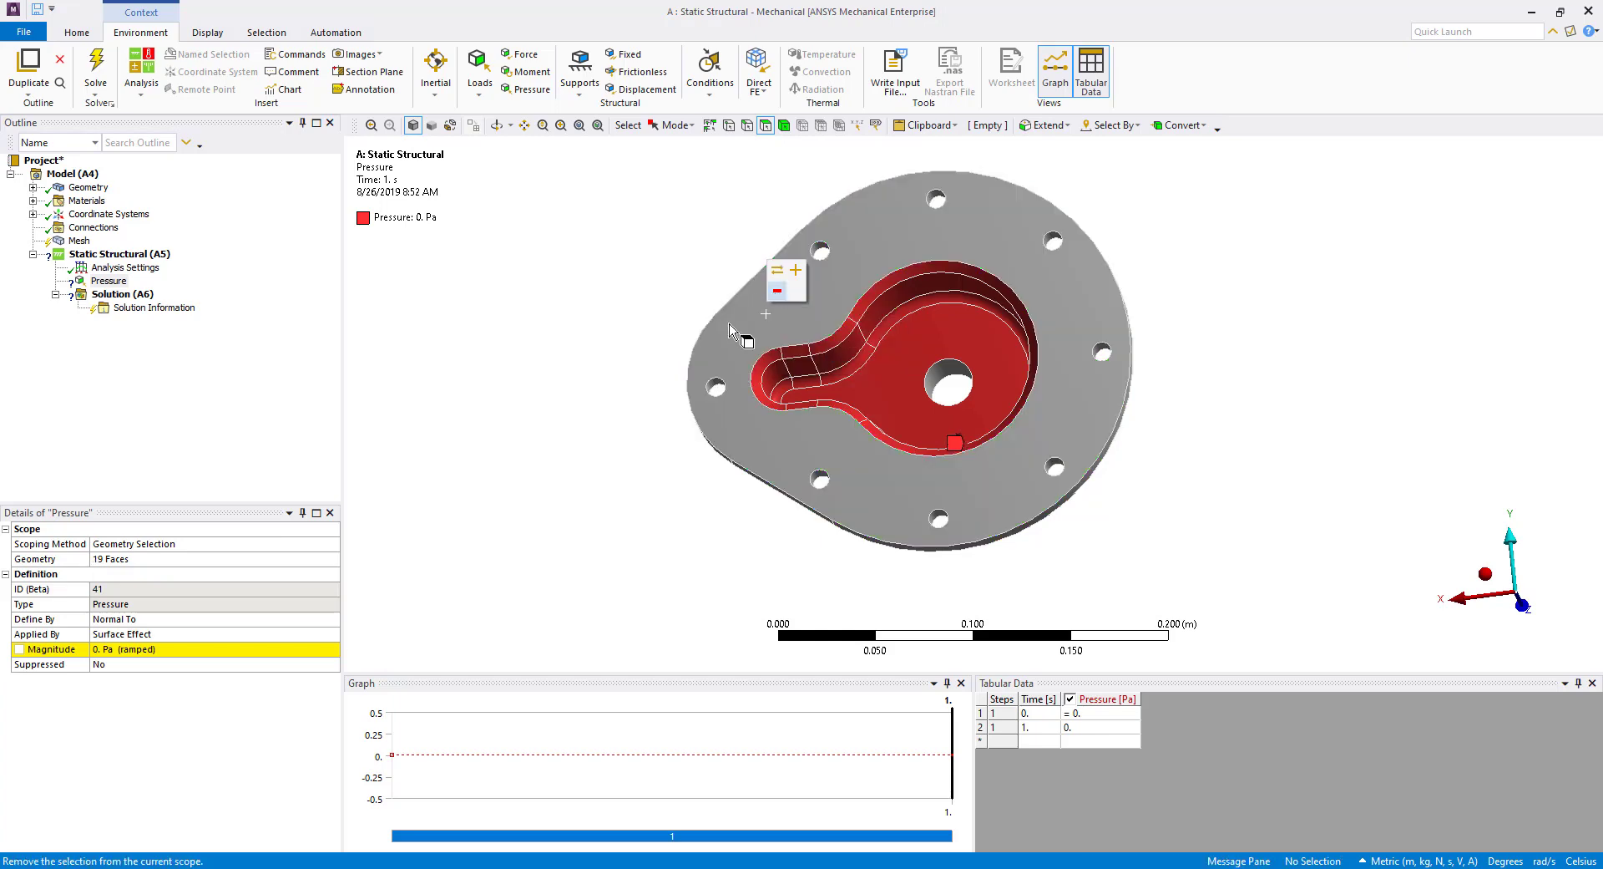
mouse_move(583, 525)
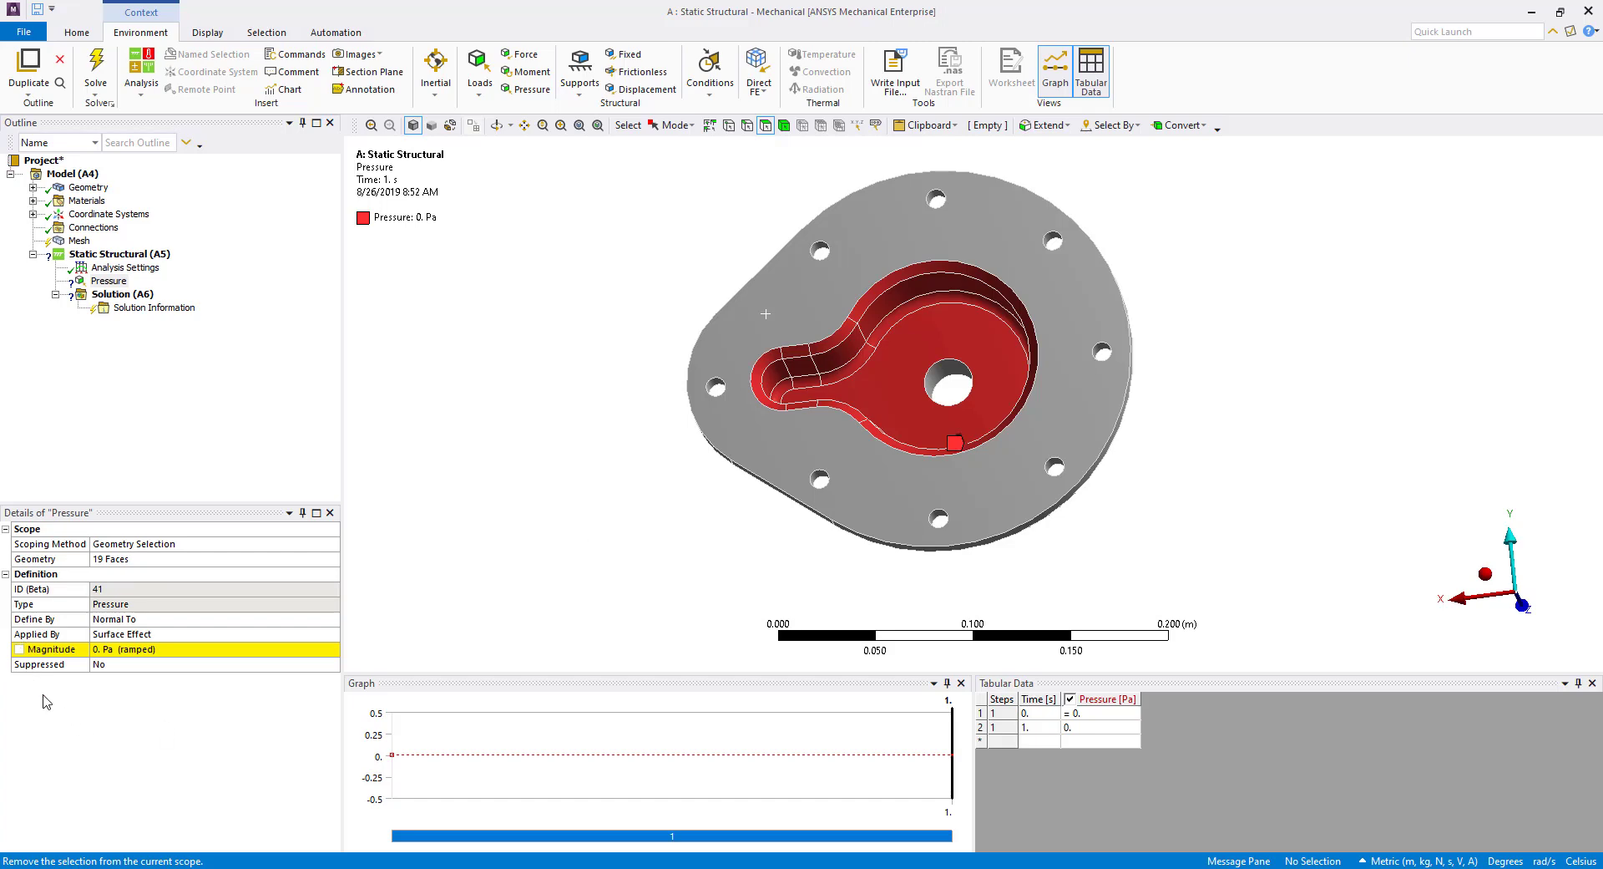
mouse_move(618, 559)
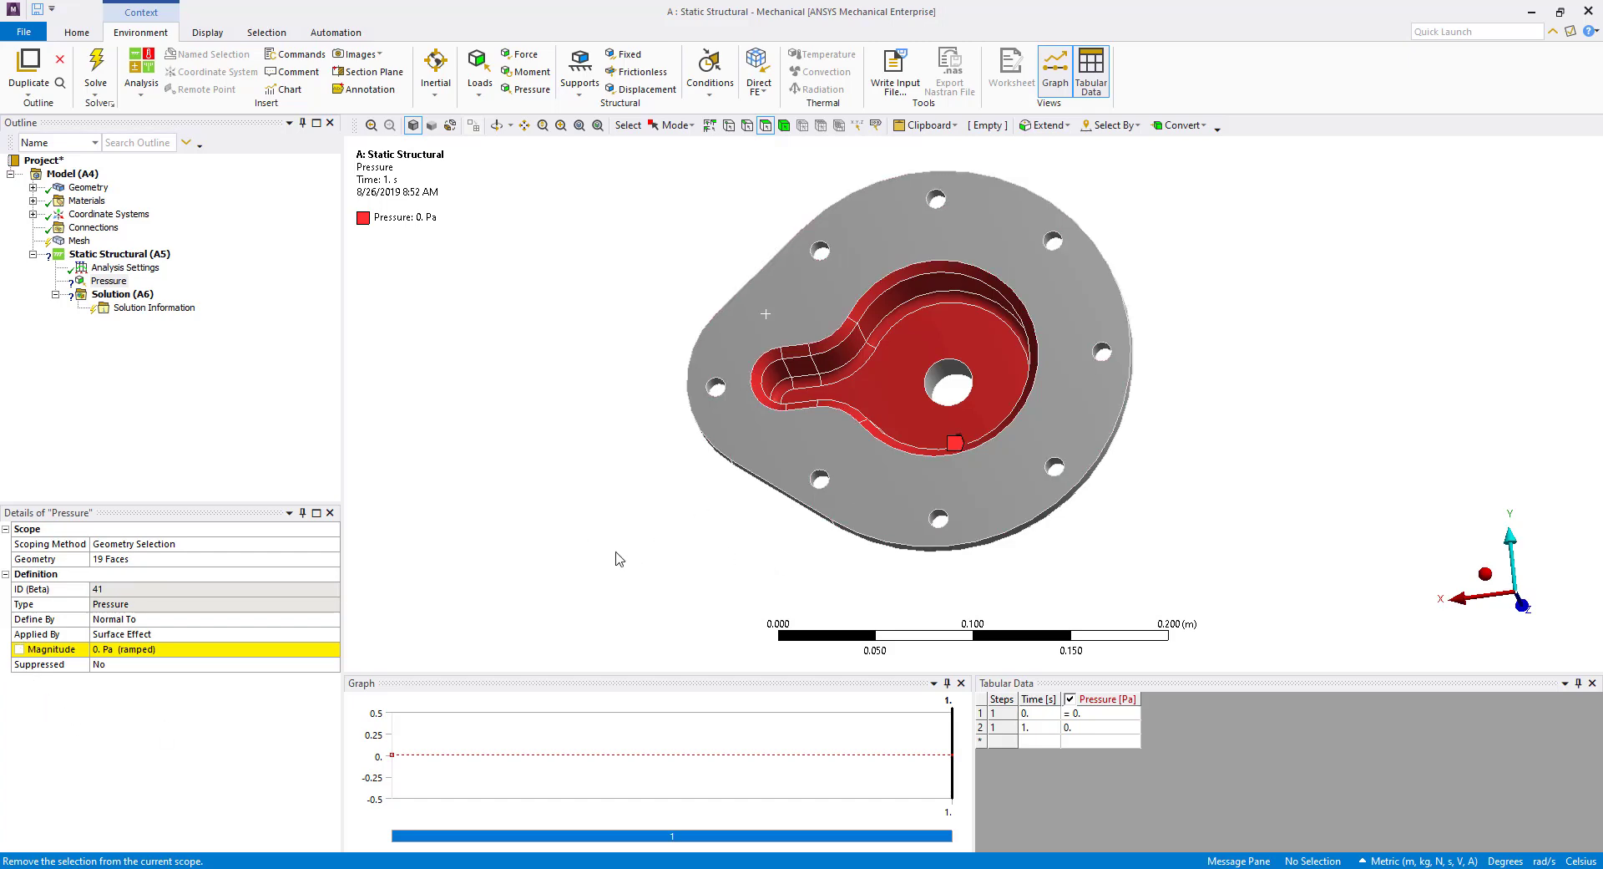
mouse_move(301, 714)
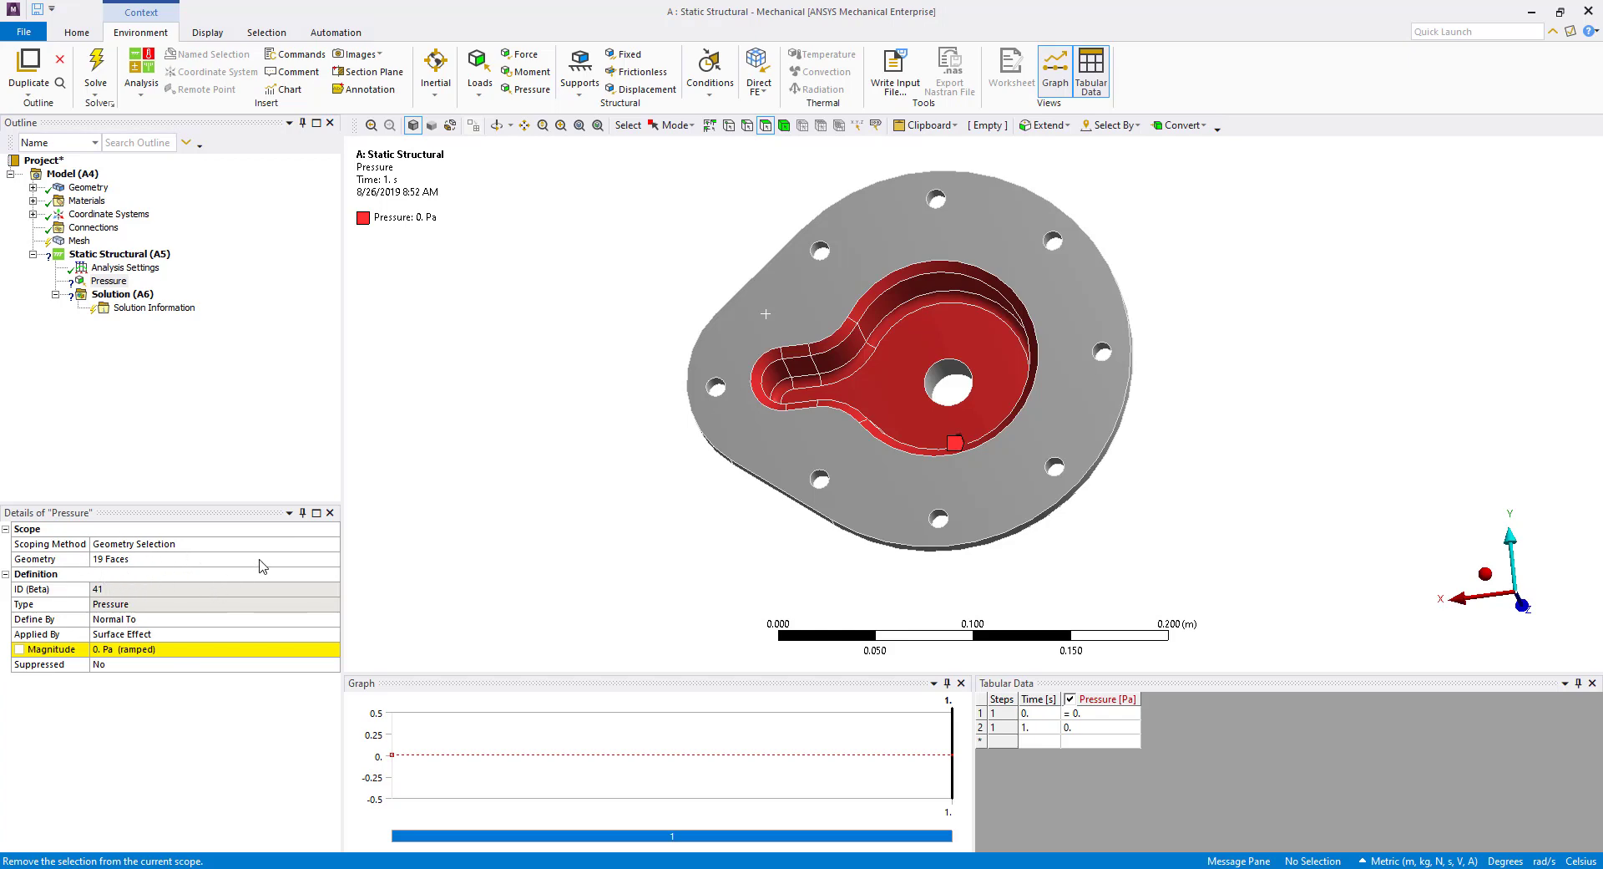
mouse_move(688, 294)
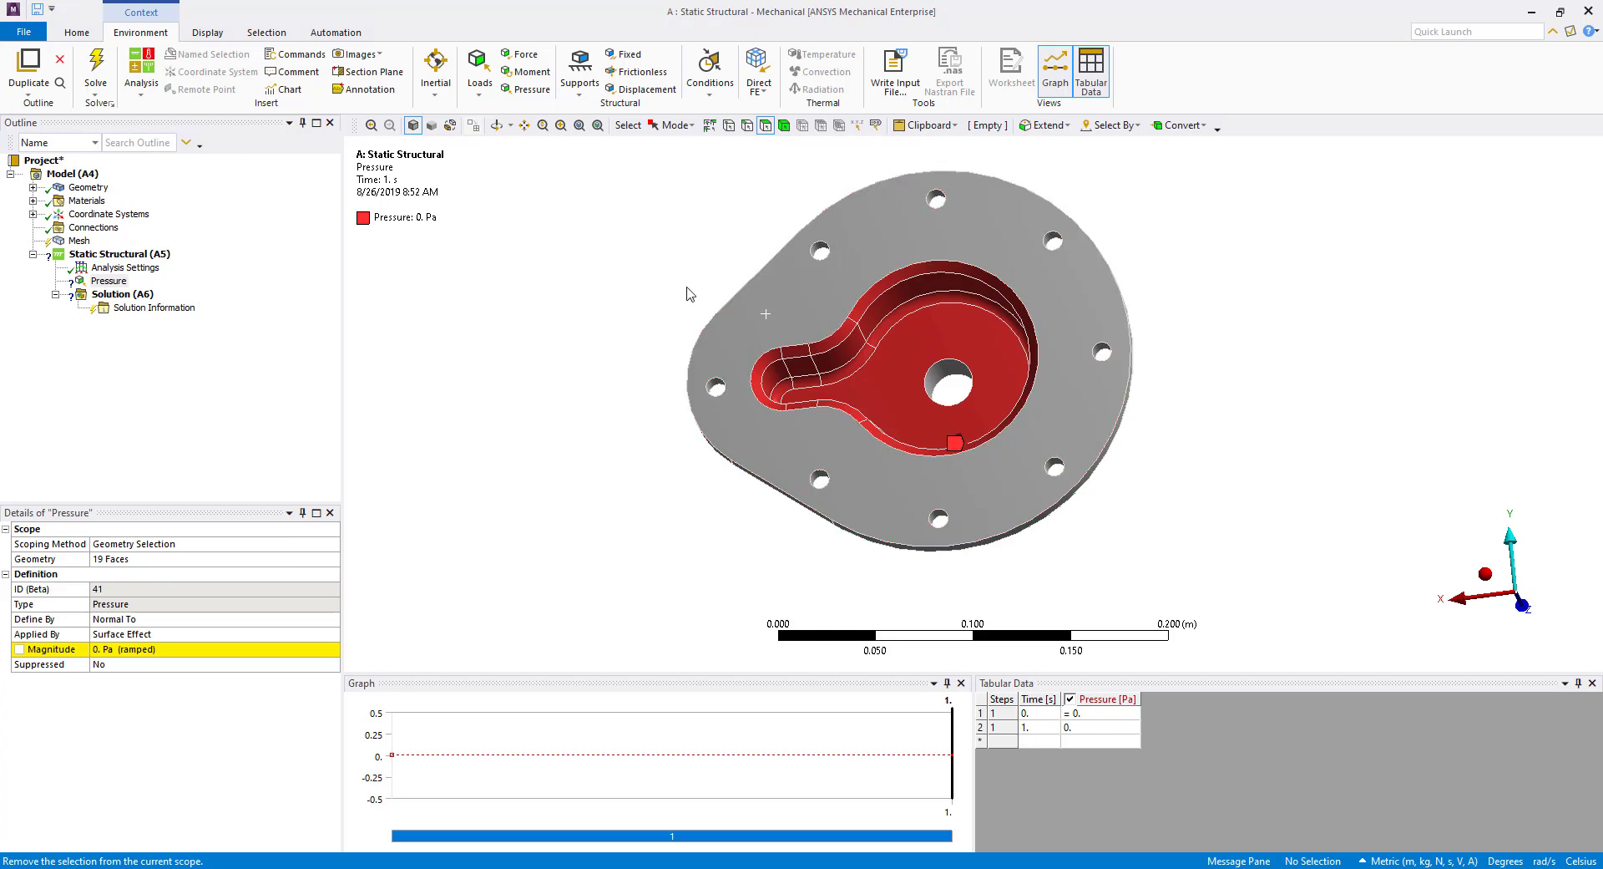